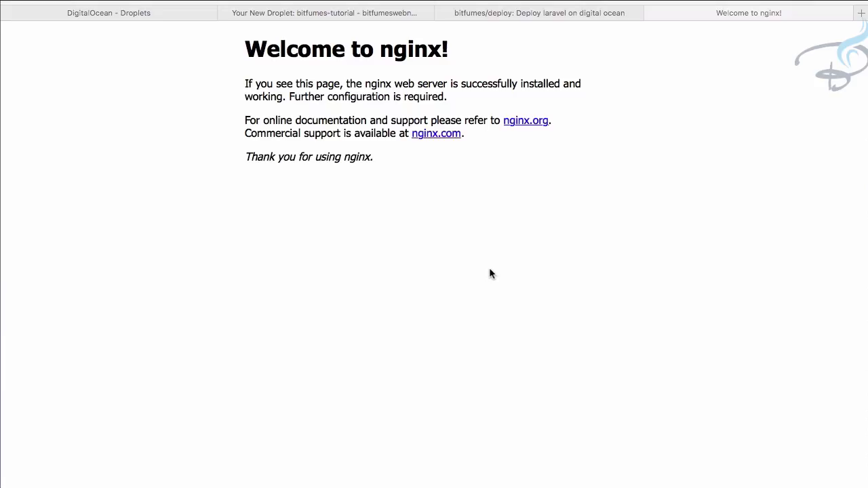
# List the Laravel project files in ~/html over SSH, then return to the home directory.
pyautogui.click(613, 458)
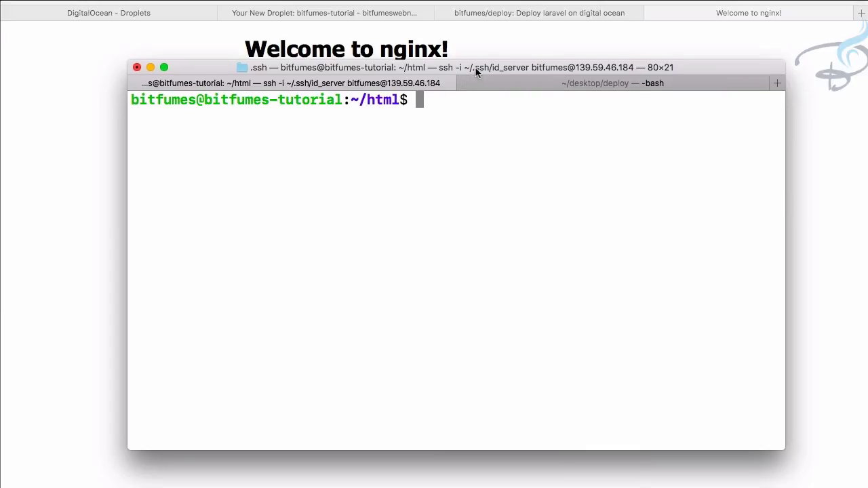
pyautogui.doubleClick(377, 99)
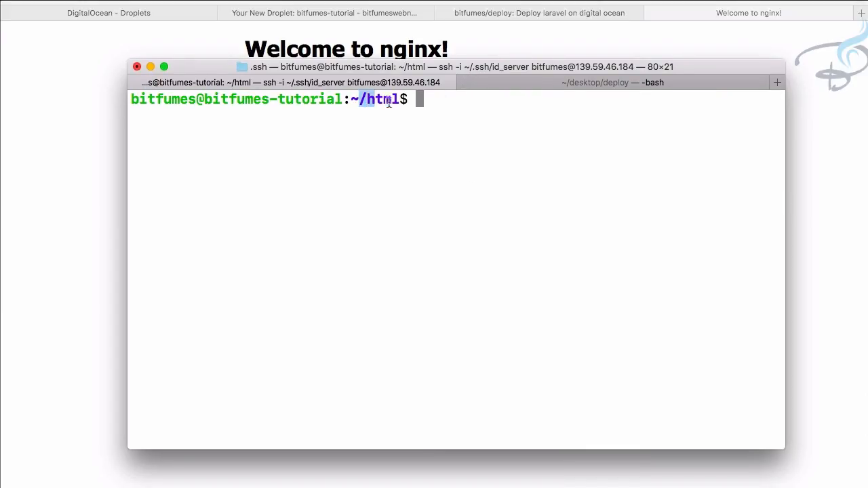
pyautogui.write('l')
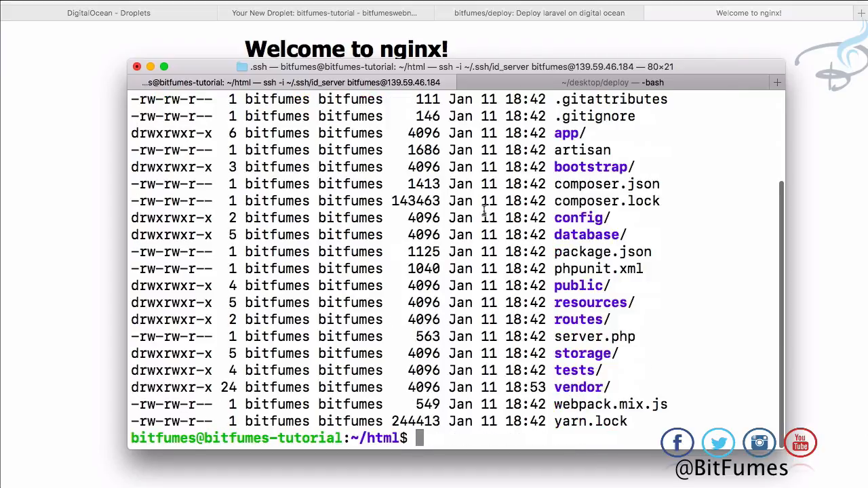
pyautogui.write('cd')
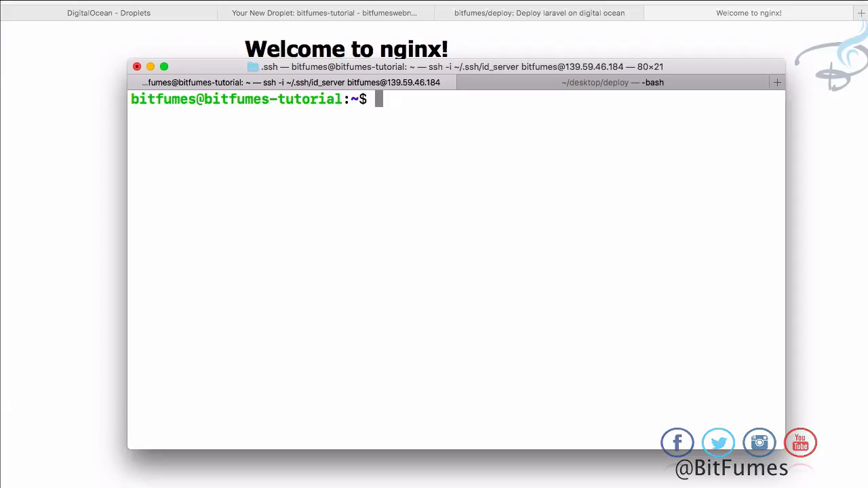
# Move into /etc/nginx and view the sites-available directory listing in vim with sudo.
pyautogui.write('cd')
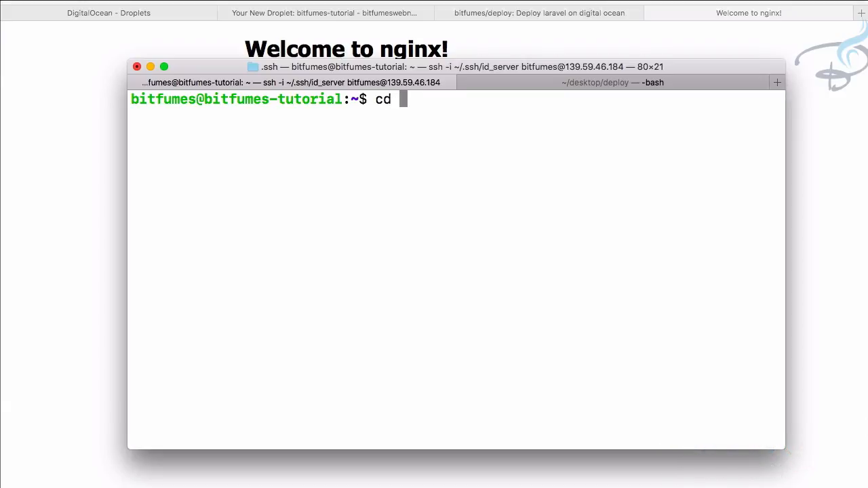
pyautogui.write('/etc')
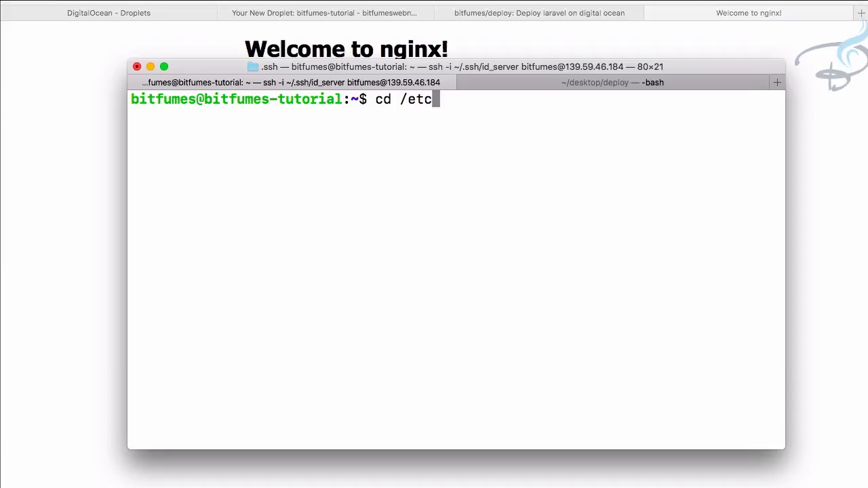
pyautogui.write('/')
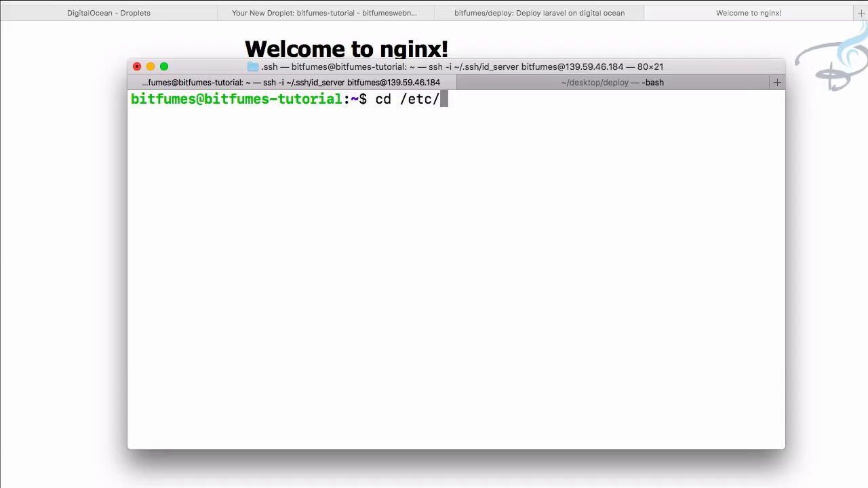
pyautogui.write('nginx')
pyautogui.write('cd')
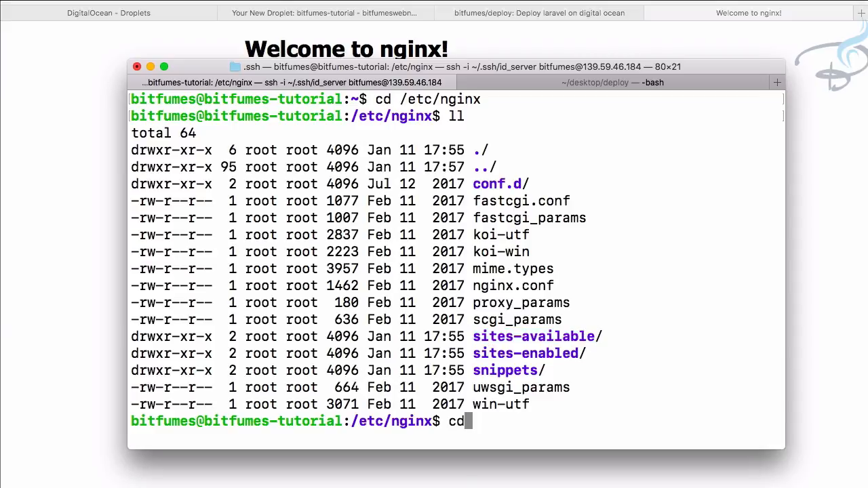
pyautogui.press('BackSpace')
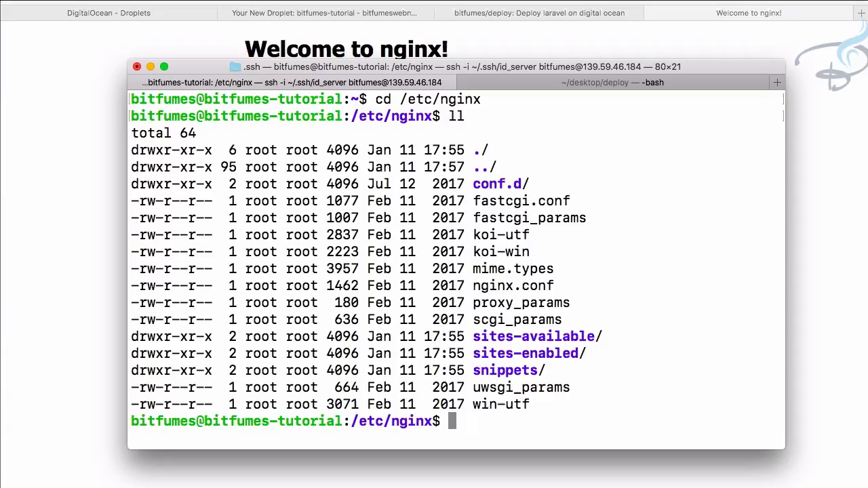
pyautogui.write('sudo vi')
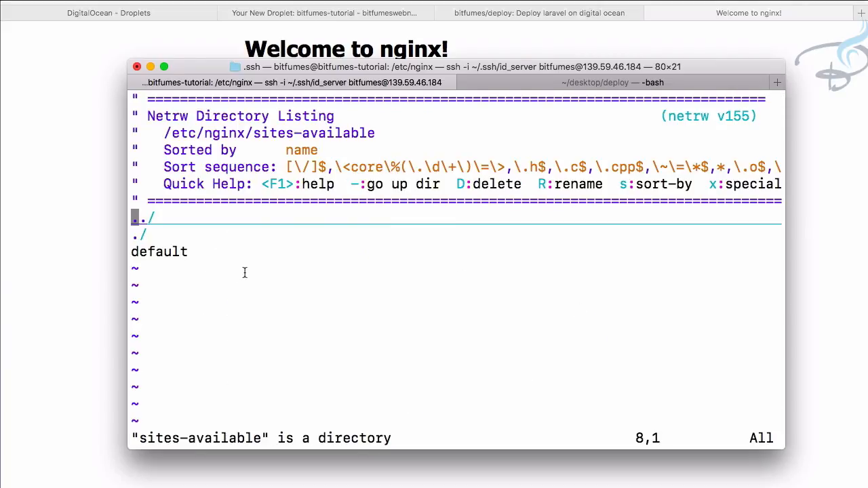
pyautogui.moveTo(268, 255)
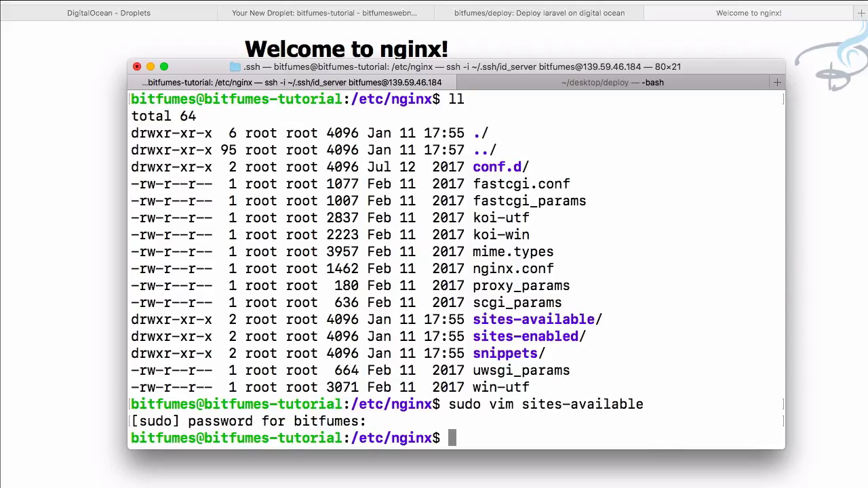
# Edit sites-available/default in vim as root and locate the root /var/www/html line.
pyautogui.write('sudo vim sites-available/de')
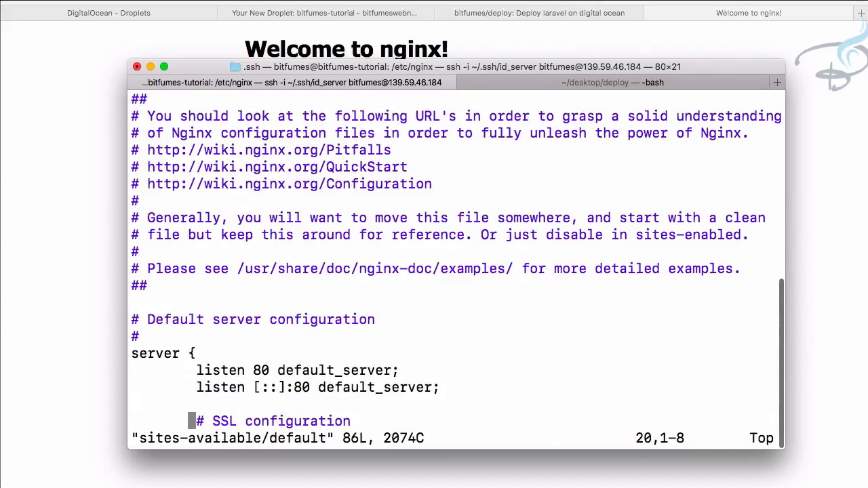
pyautogui.scroll(-3)
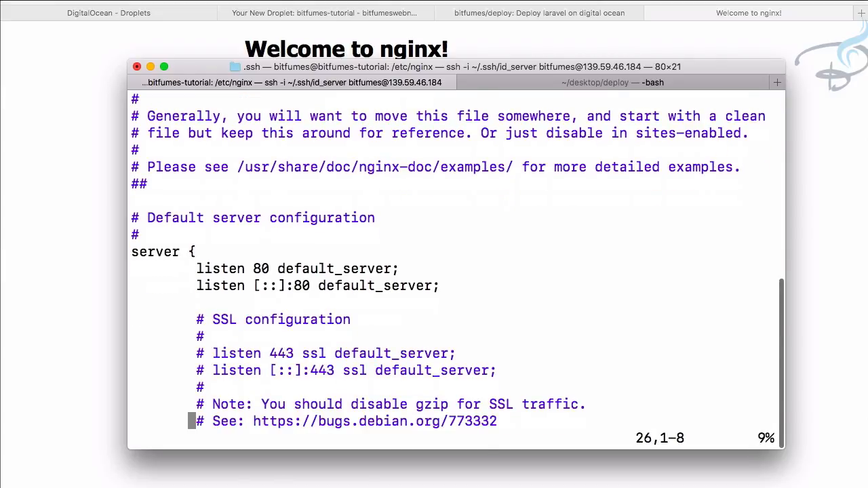
pyautogui.scroll(-3)
pyautogui.write('/')
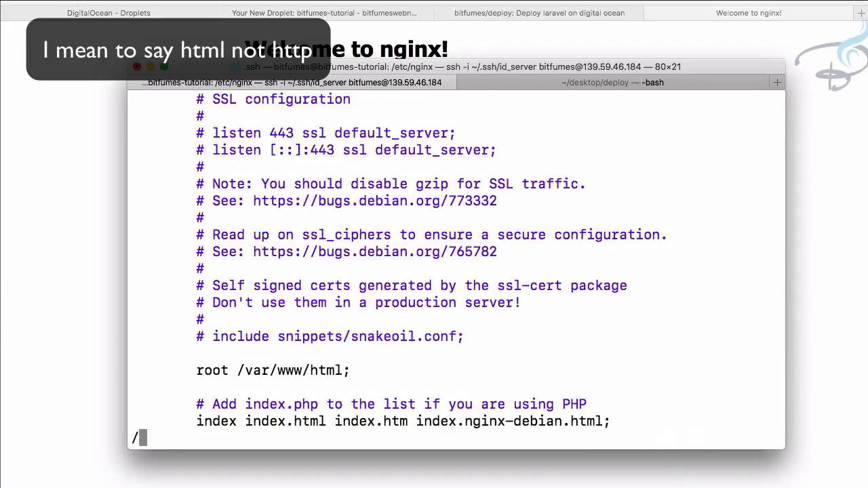
pyautogui.write('publ')
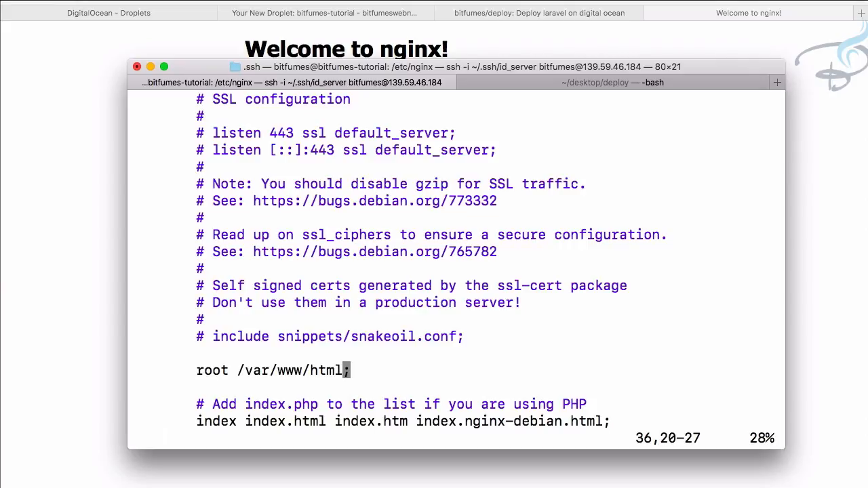
# Change the site root to /var/www/html/public and add index.php to the index list.
pyautogui.press('i')
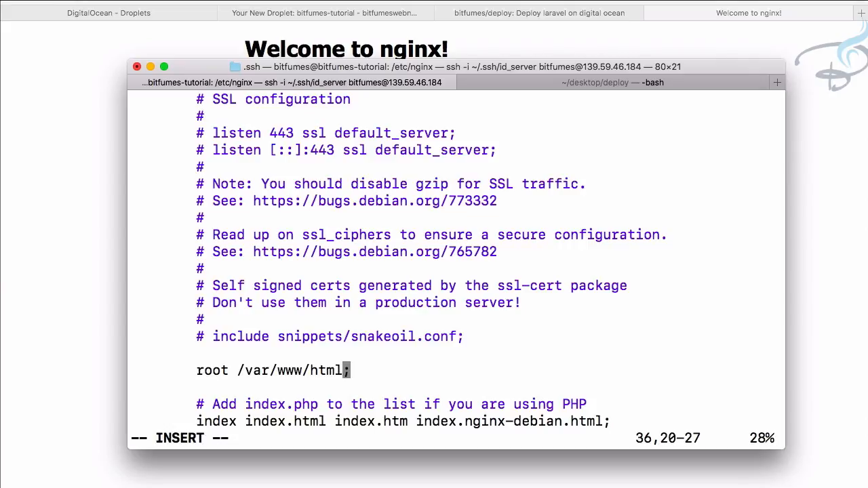
pyautogui.write('/publ')
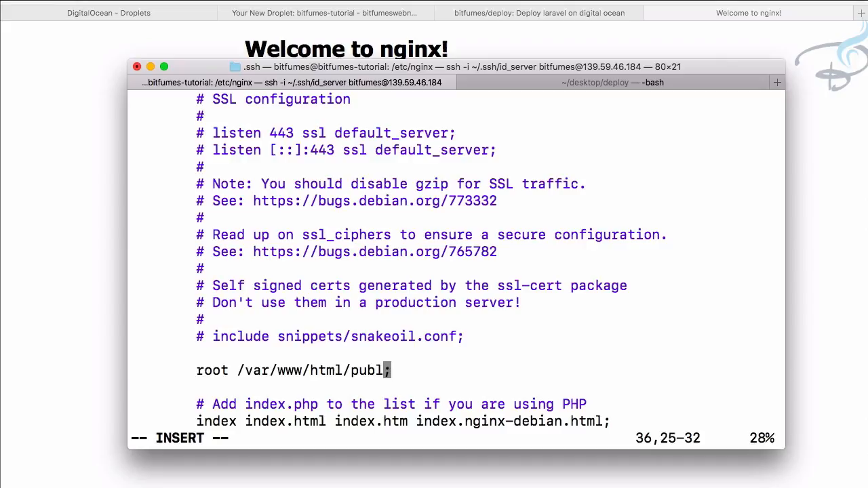
pyautogui.write('ic')
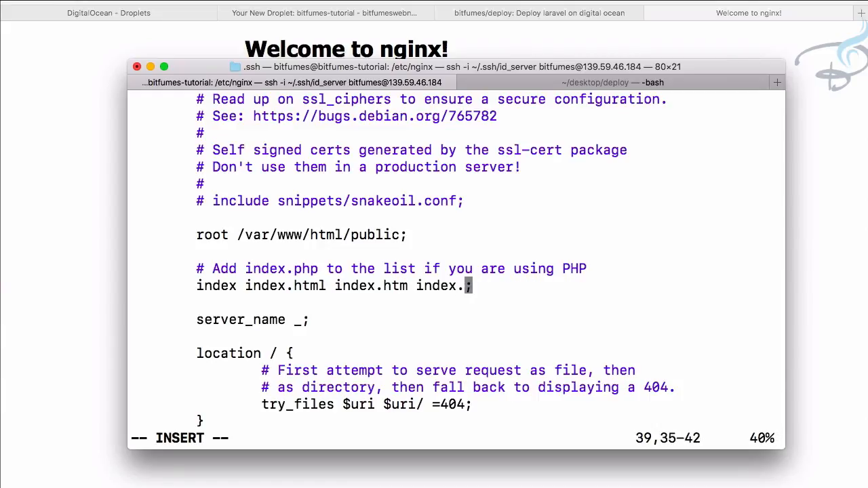
pyautogui.write('php')
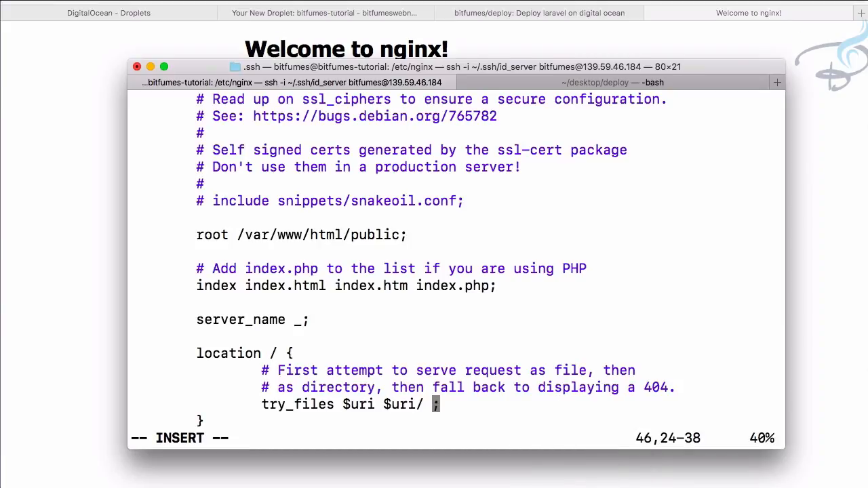
# Set try_files to fall back to /index.php$is_args$args for unmatched requests.
pyautogui.write('/ind')
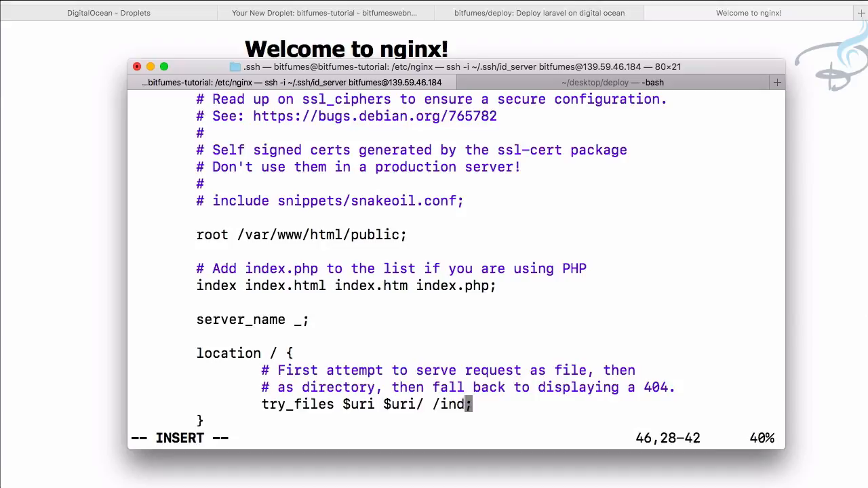
pyautogui.write('ex.php')
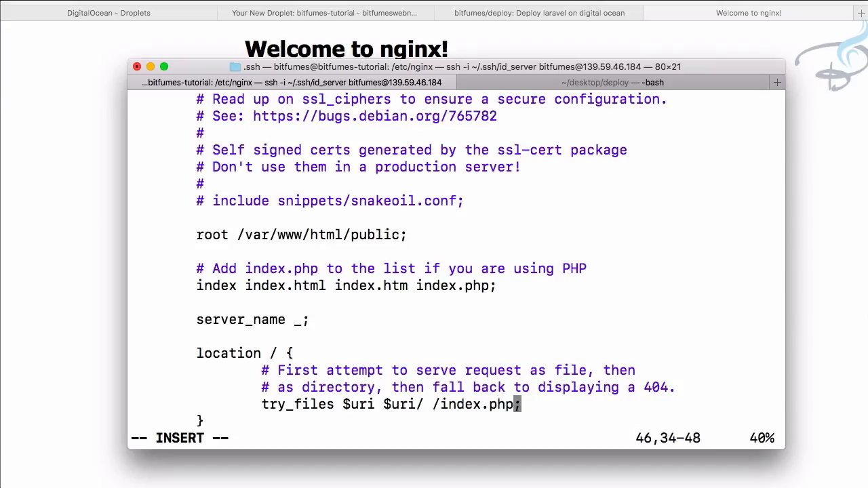
pyautogui.write('$')
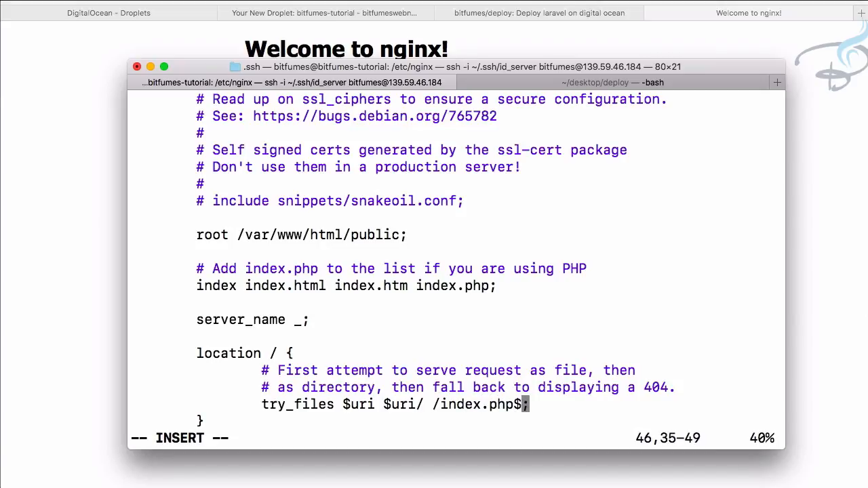
pyautogui.write('is_args')
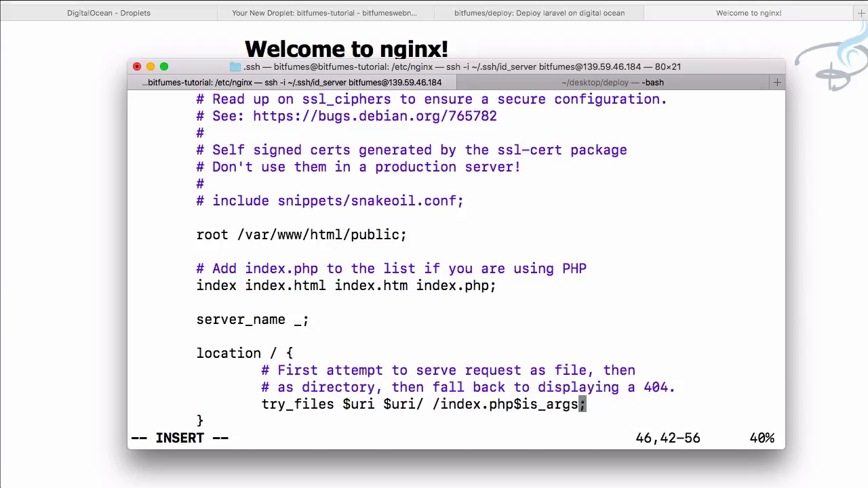
pyautogui.write('$')
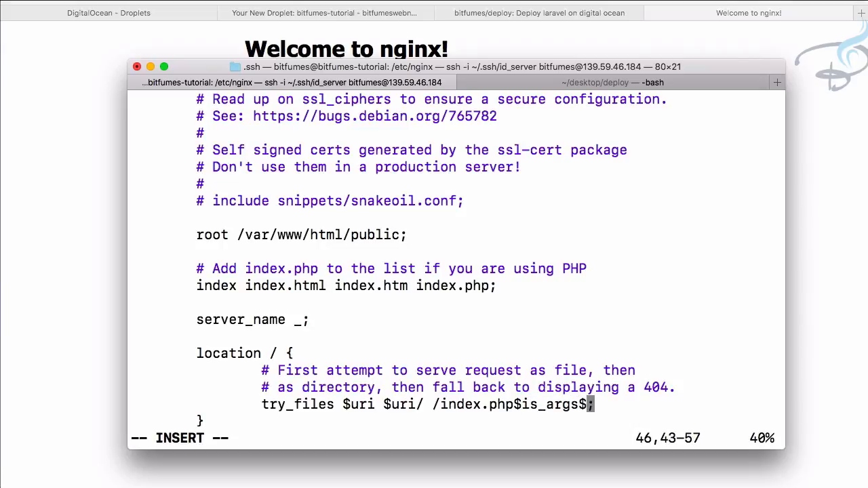
pyautogui.write('args')
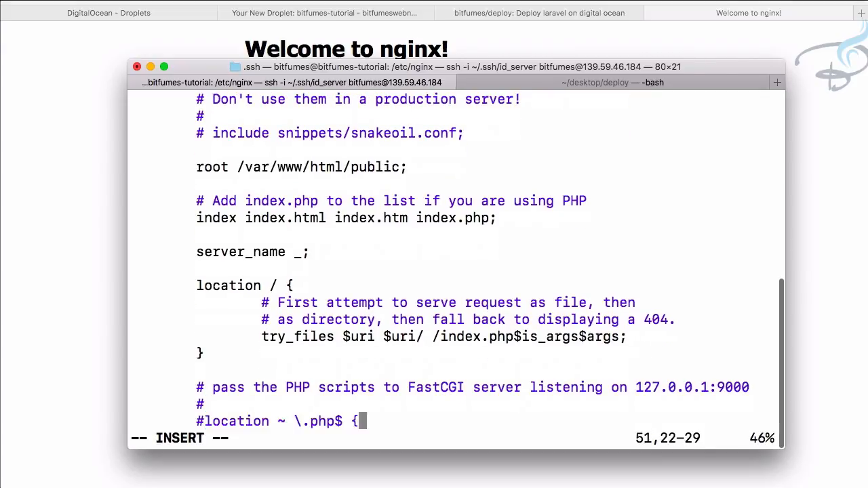
# Enable the PHP location block with fastcgi_pass to php7.2-fpm.sock and save with :wq.
pyautogui.scroll(-3)
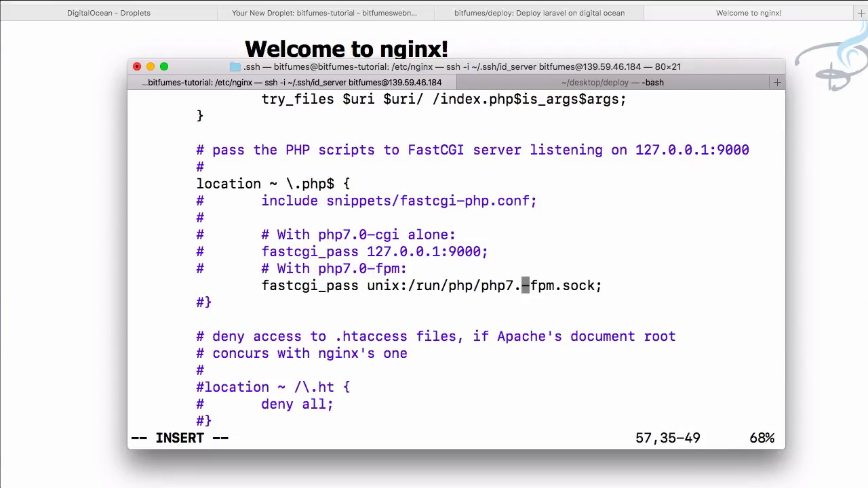
pyautogui.write('2')
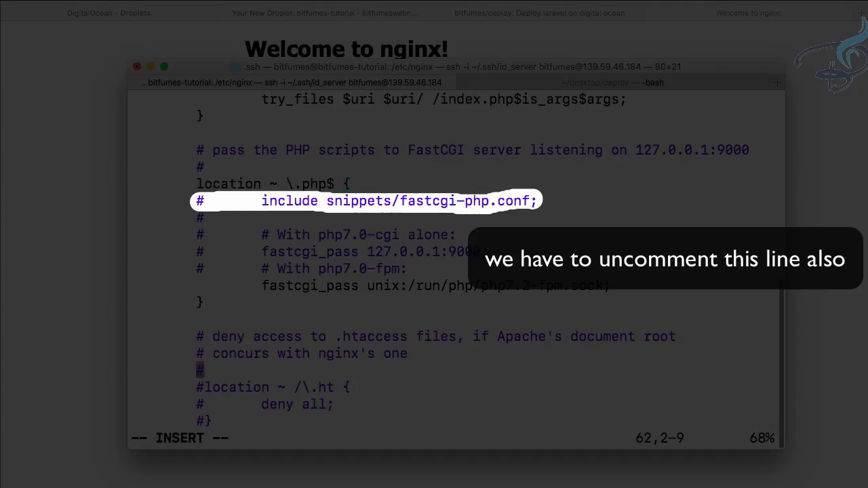
pyautogui.scroll(-3)
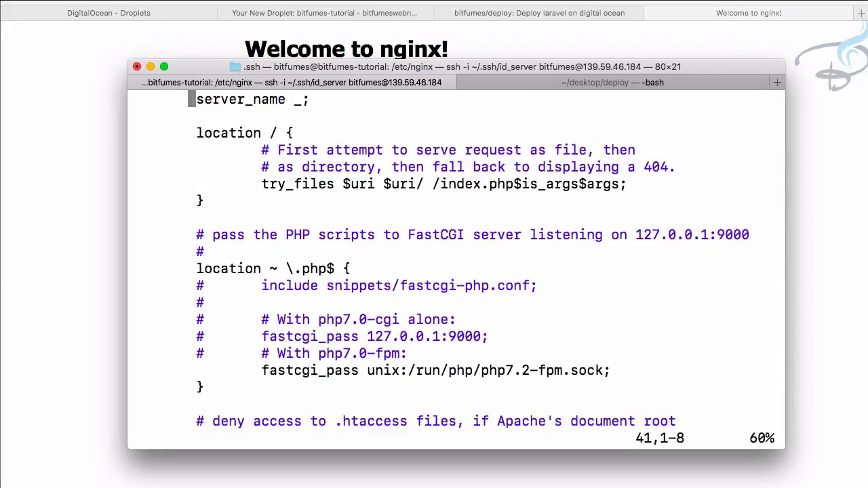
pyautogui.write(':wq')
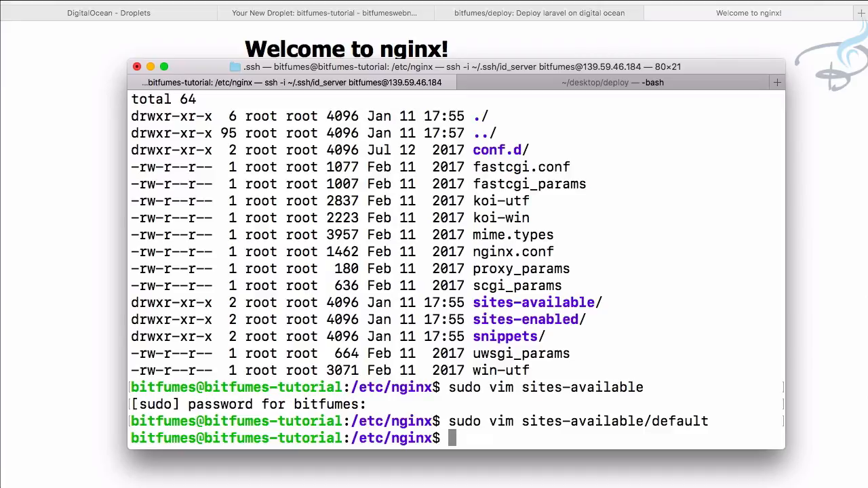
# List /var/www and /var/www/html, which holds only the default nginx index page.
pyautogui.write('cd /')
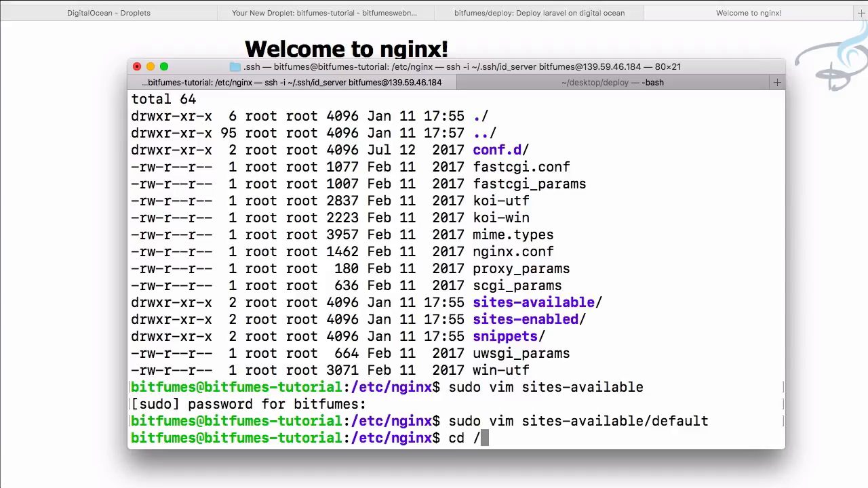
pyautogui.write('var/www/')
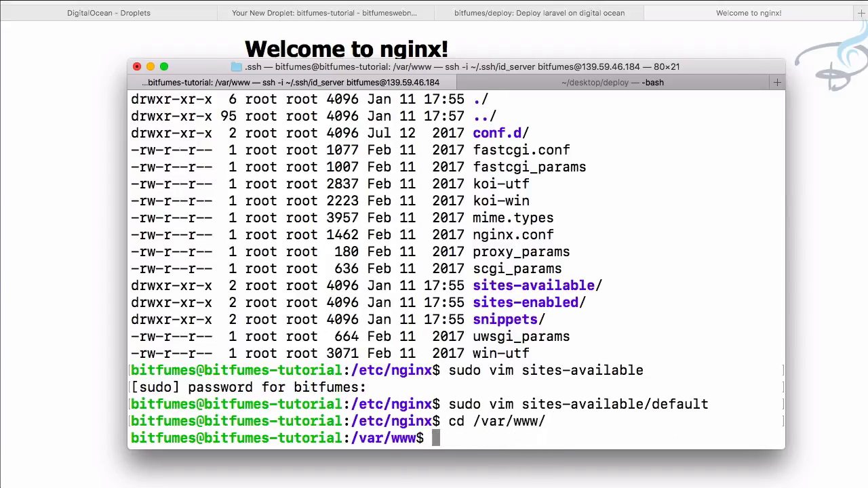
pyautogui.write('ll')
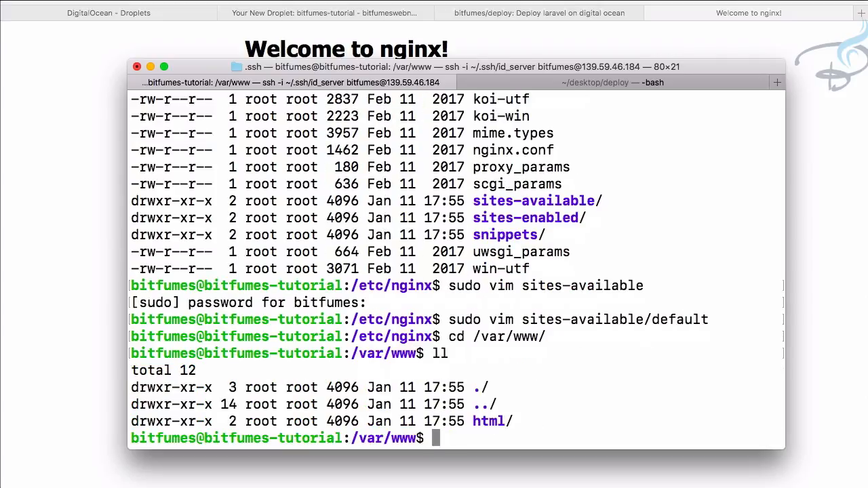
pyautogui.write('cd html')
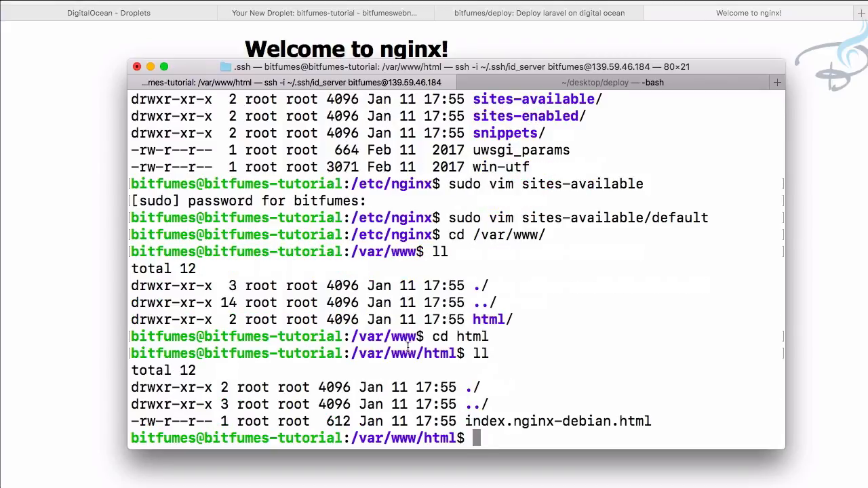
# Return home and list the Laravel project files in the html folder there.
pyautogui.write('cd')
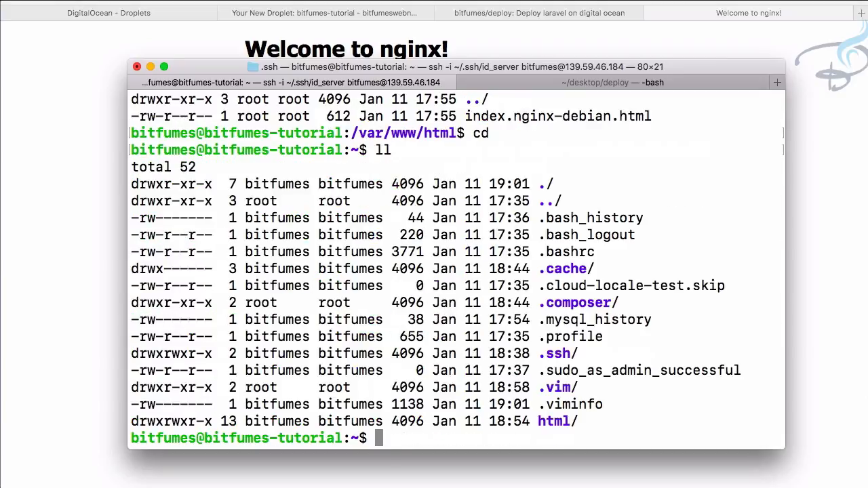
pyautogui.write('cd htm')
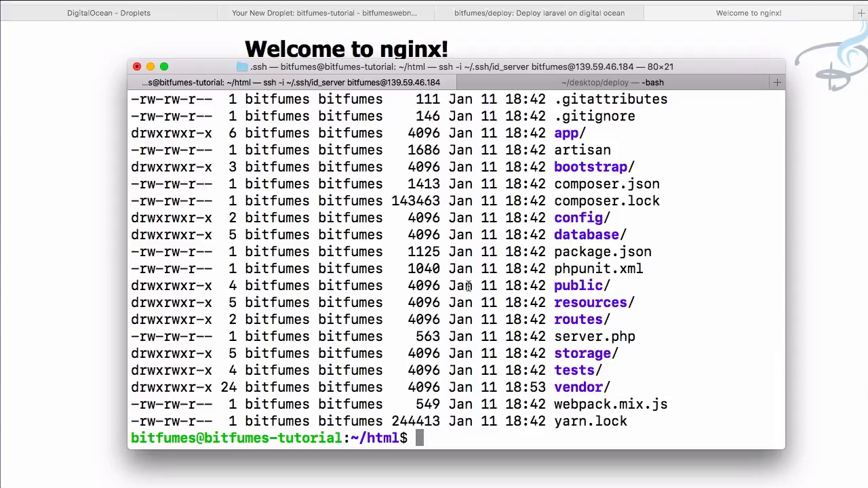
# Move the Laravel html folder from home into /var/www/ with sudo mv.
pyautogui.write('cd')
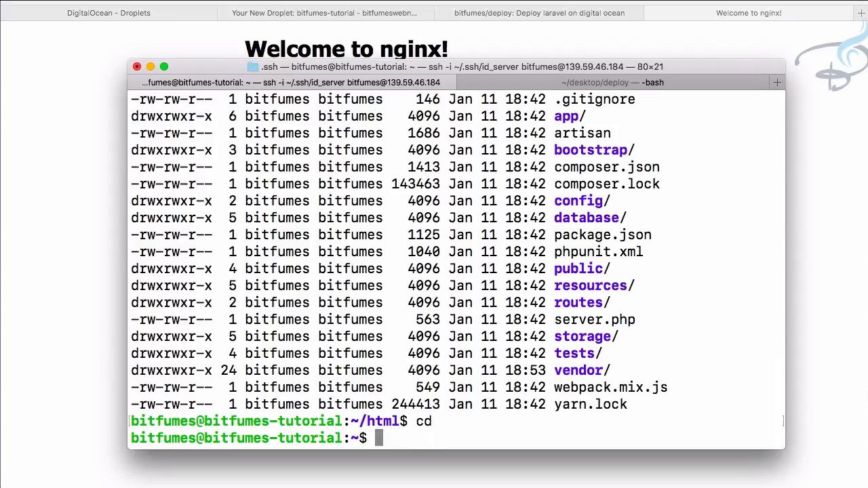
pyautogui.write('m')
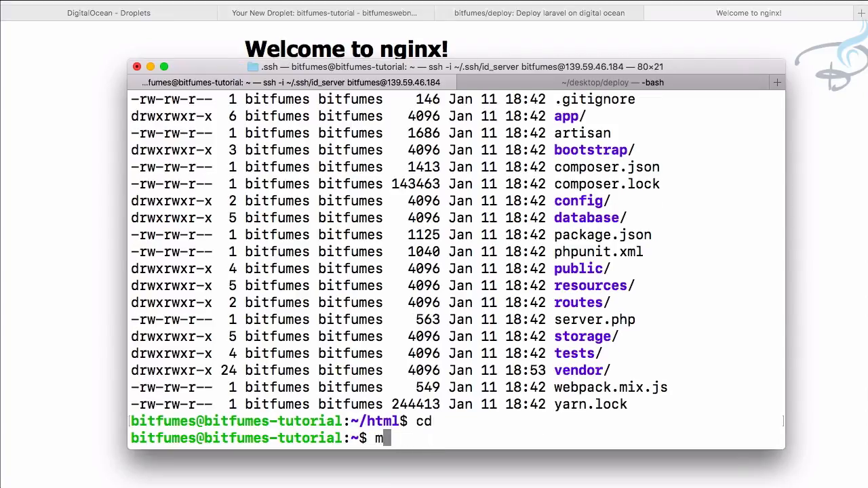
pyautogui.write('v html')
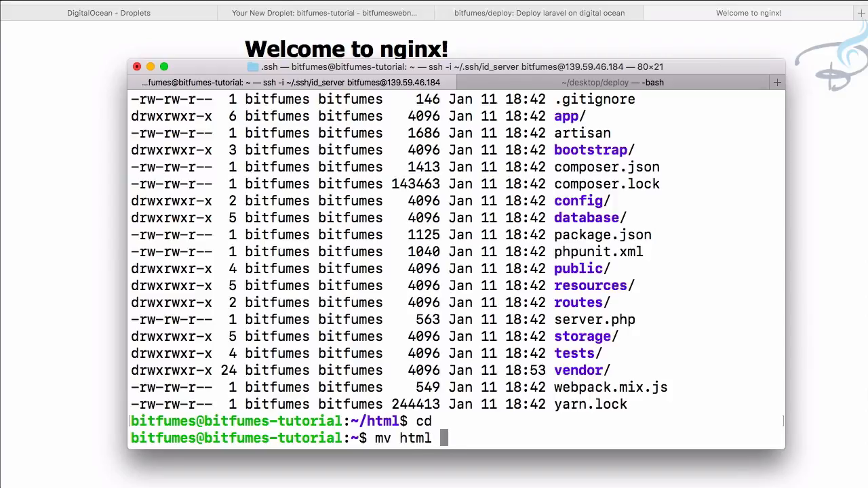
pyautogui.write('/va')
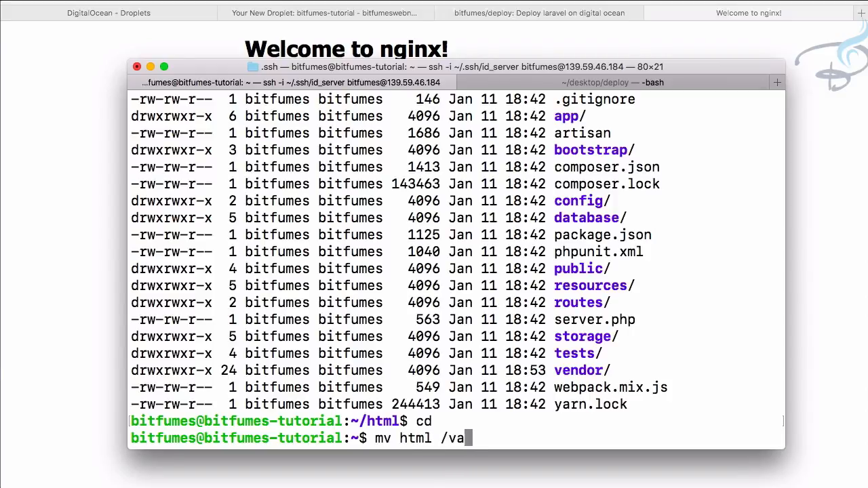
pyautogui.write('t/www')
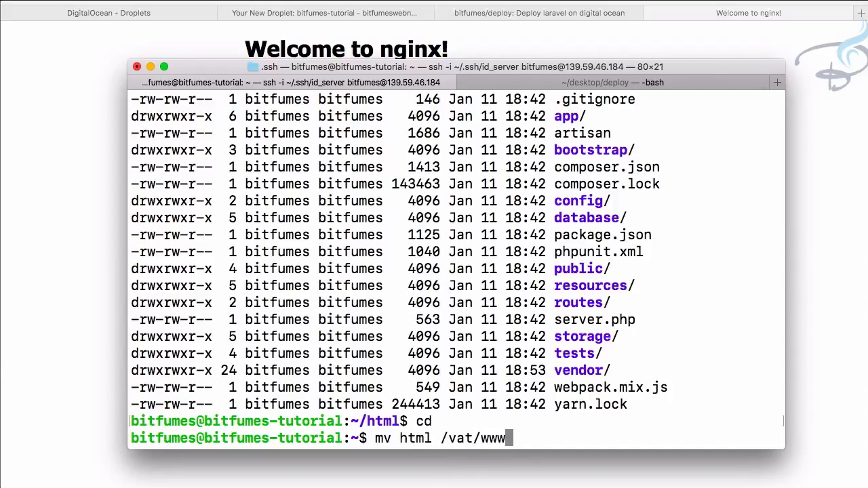
pyautogui.write('/')
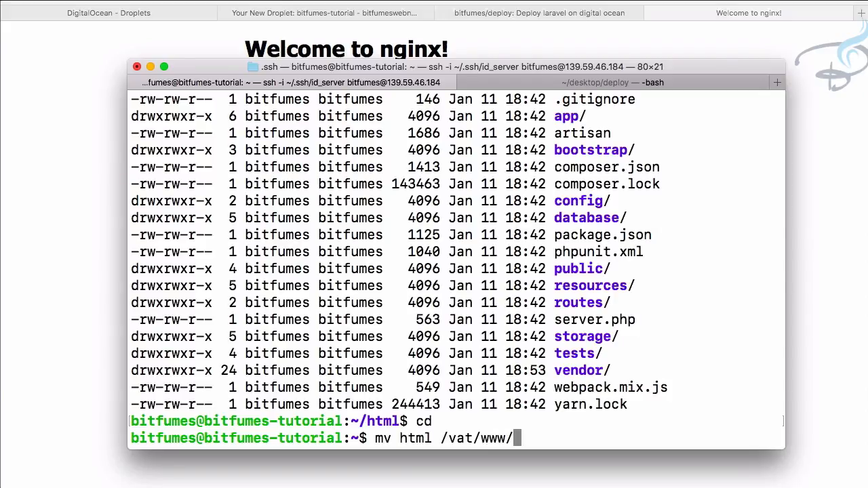
pyautogui.write('h')
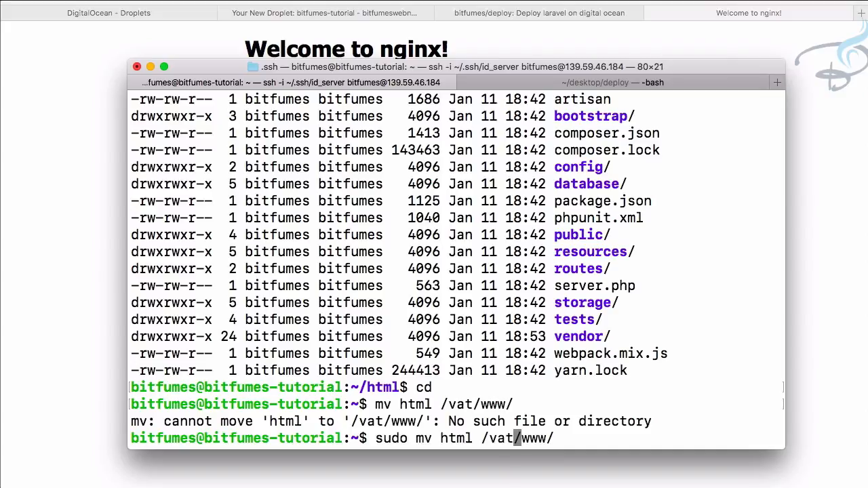
pyautogui.press('enter')
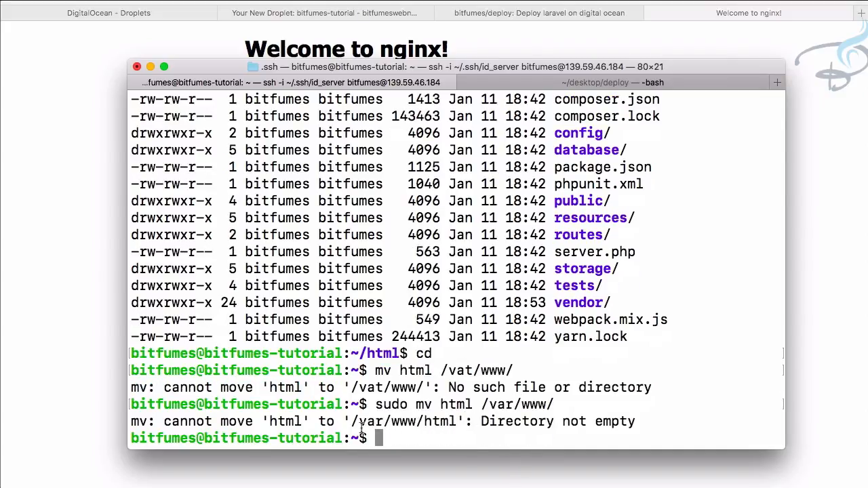
pyautogui.moveTo(546, 428)
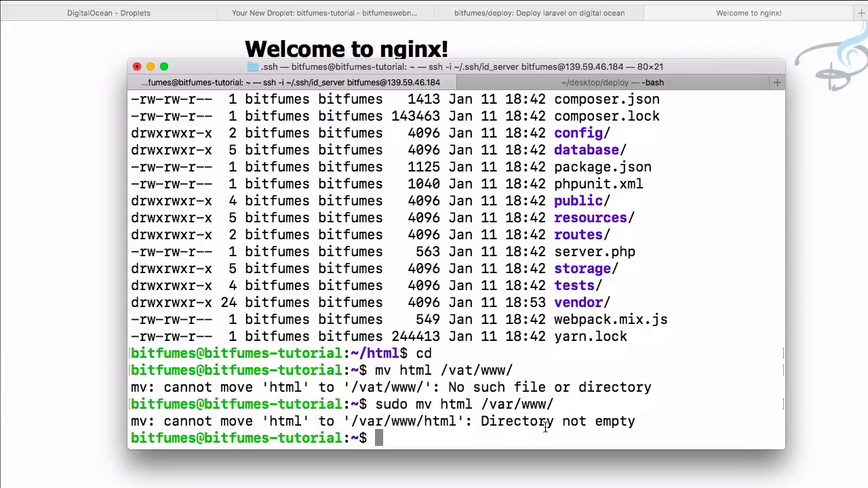
# Delete the old default html folder in /var/www with sudo rm -rf and list the result.
pyautogui.write('cd /var')
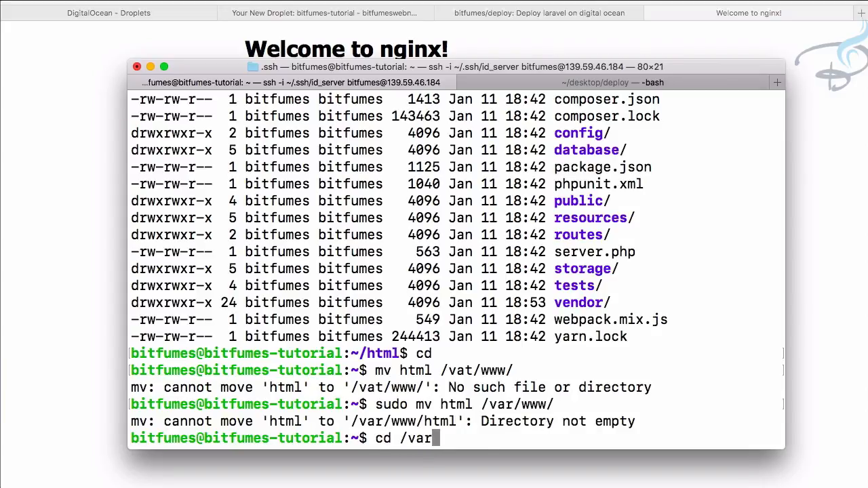
pyautogui.write('/www')
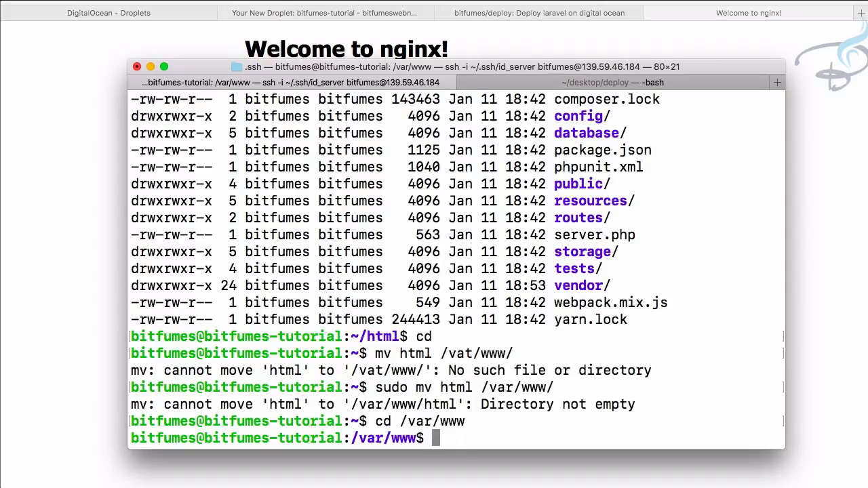
pyautogui.write('rm')
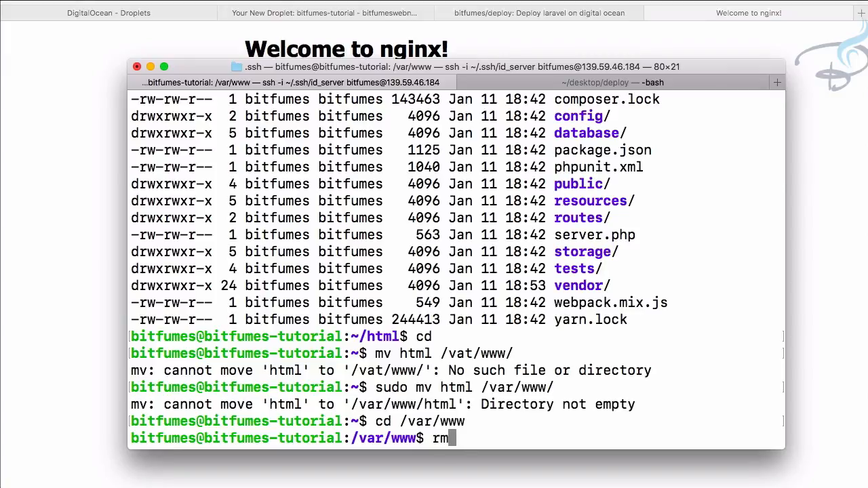
pyautogui.write('-')
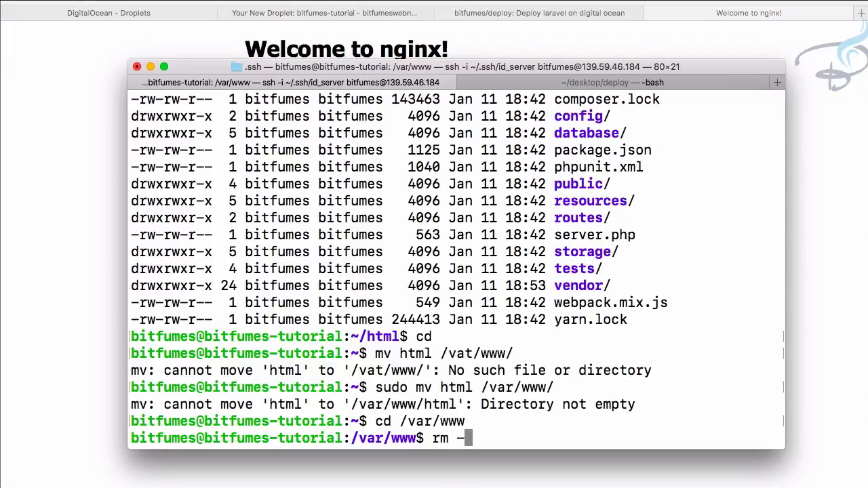
pyautogui.write('rf')
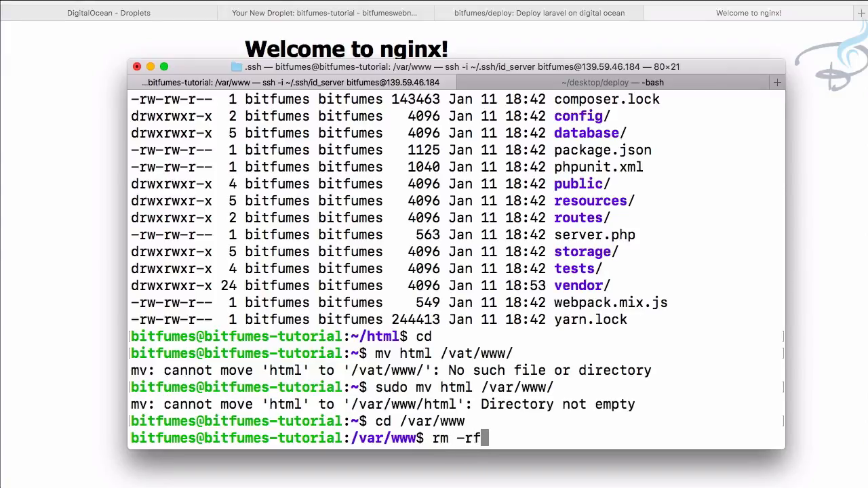
pyautogui.write('html')
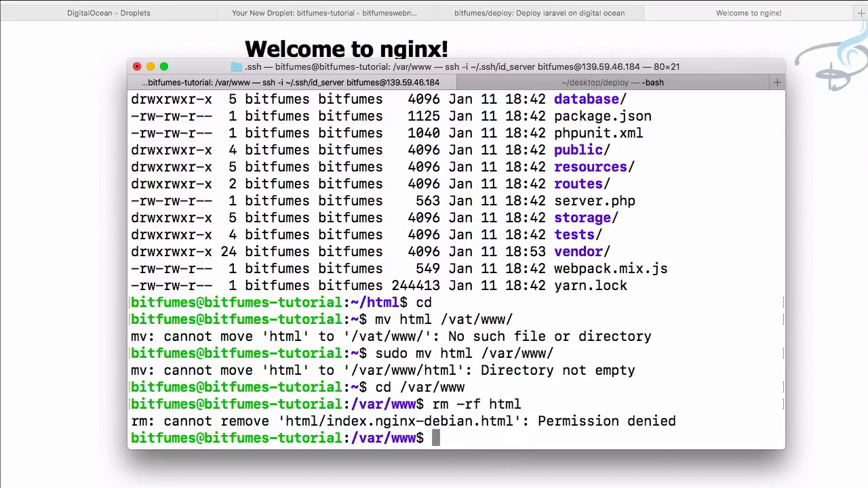
pyautogui.write('rm -rf html')
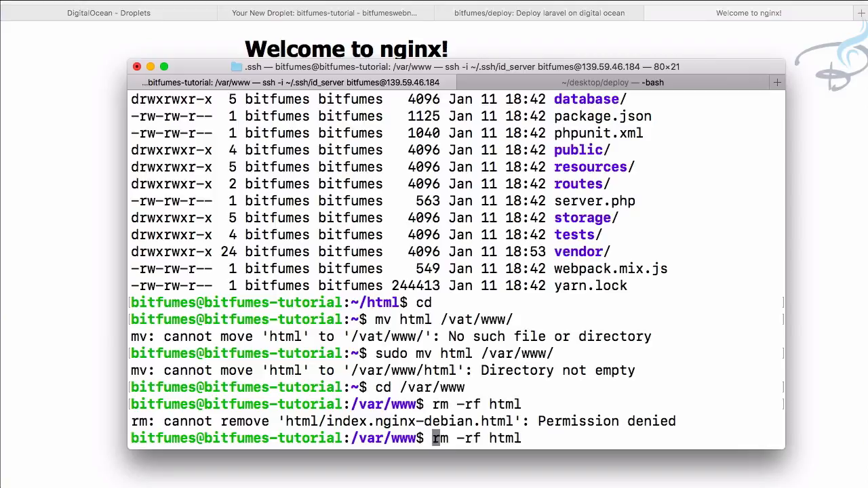
pyautogui.write('sudo rm -rf html')
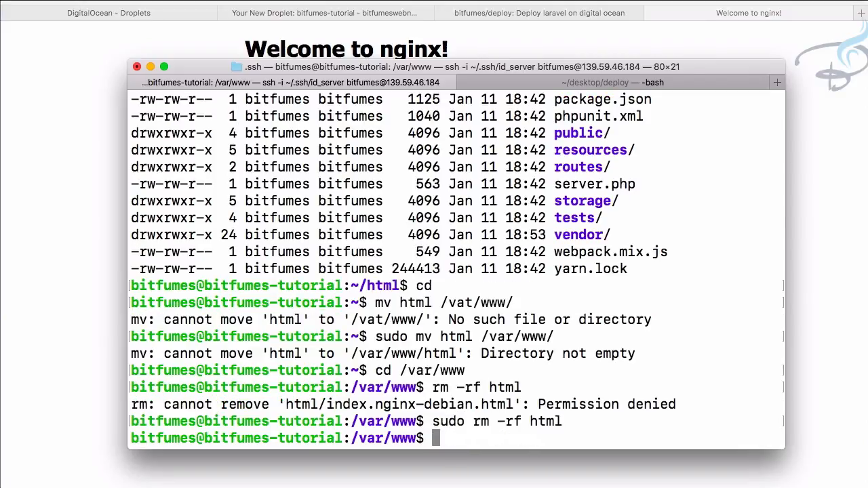
pyautogui.write('ll')
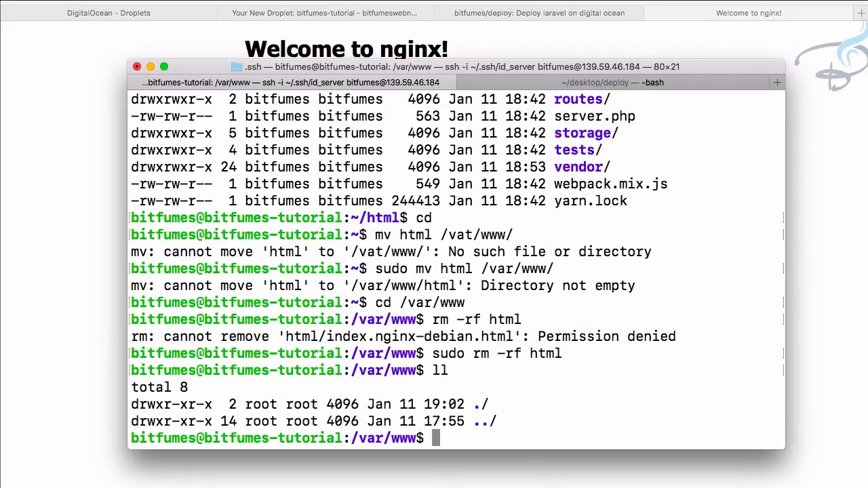
# Confirm the Laravel project now sits at /var/www/html by listing its contents.
pyautogui.write('cd')
pyautogui.write('sudo mv html /var/www/')
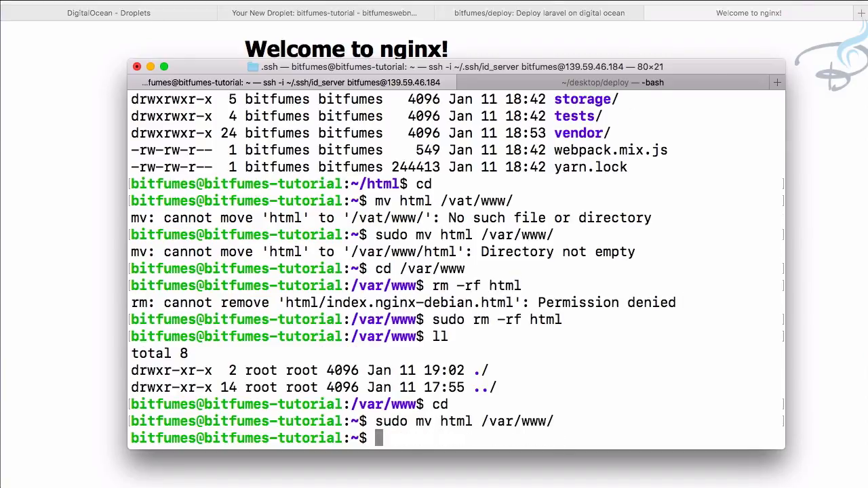
pyautogui.write('ll')
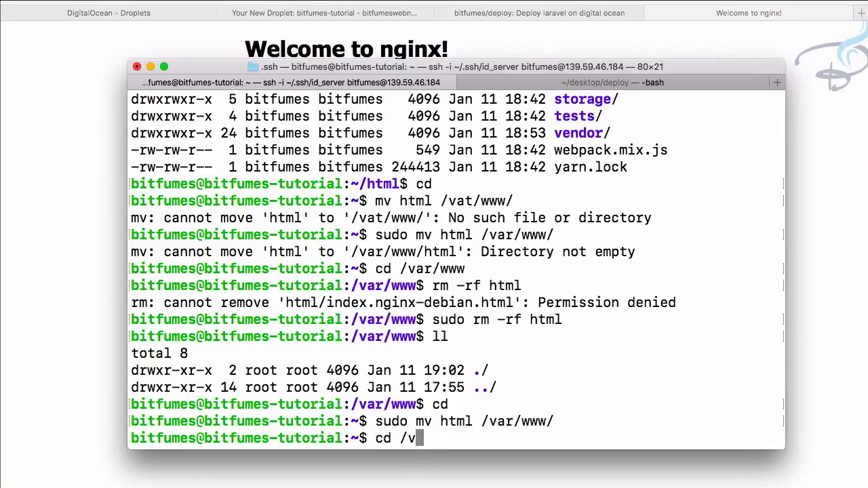
pyautogui.write('ar/www')
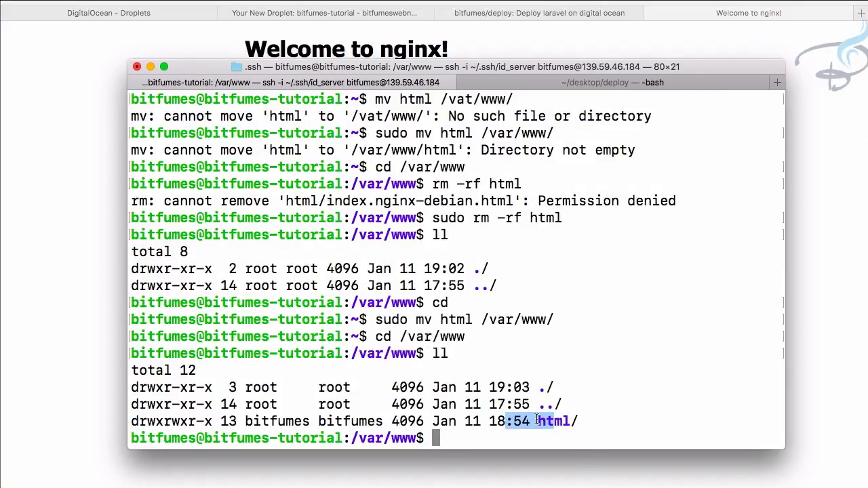
pyautogui.write('cd htm')
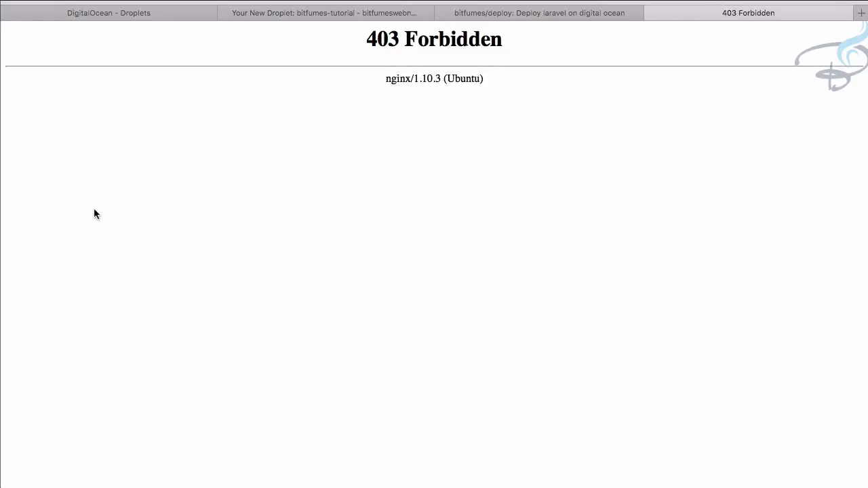
# From home, run sudo service nginx restart and then sudo service nginx reload.
pyautogui.moveTo(366, 38); pyautogui.dragTo(502, 38)
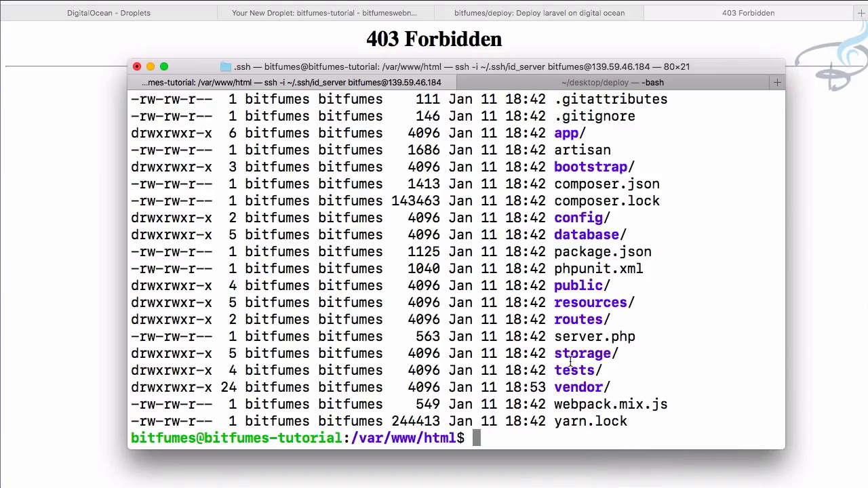
pyautogui.write('cd')
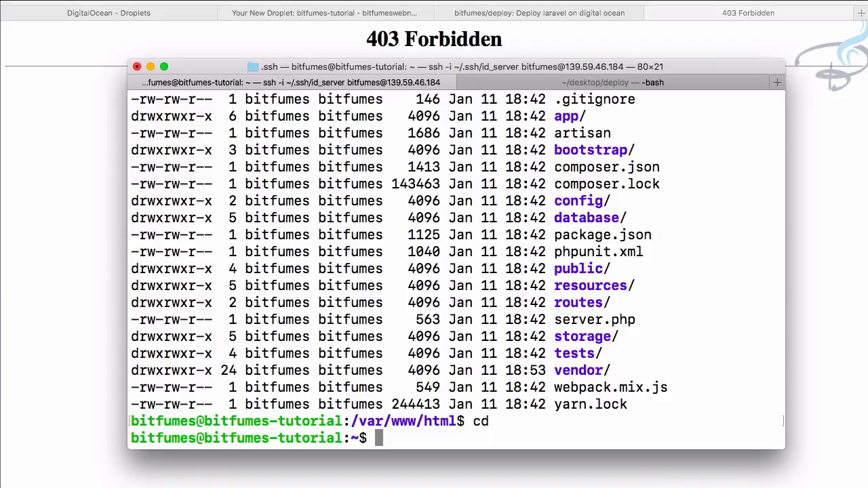
pyautogui.write('sudo service n')
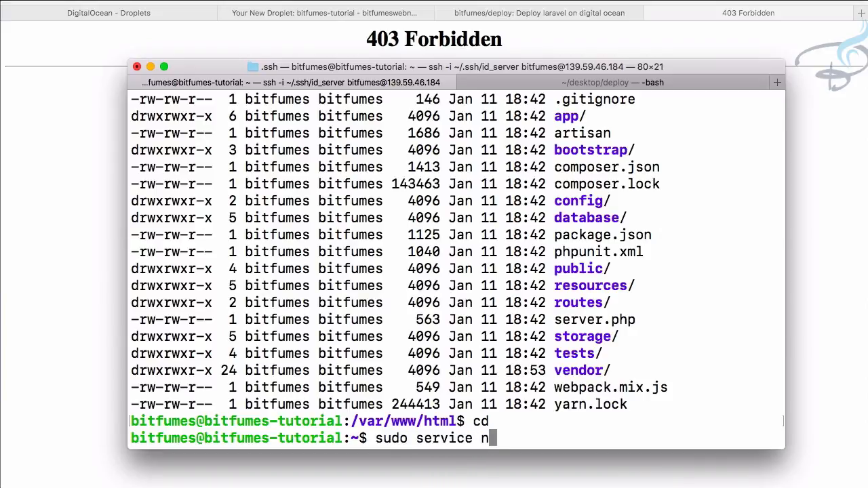
pyautogui.write('ginx restart')
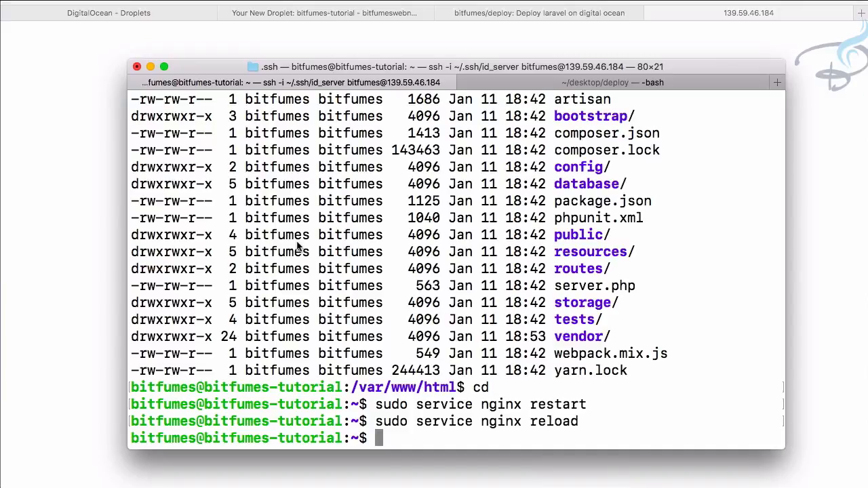
pyautogui.write('n')
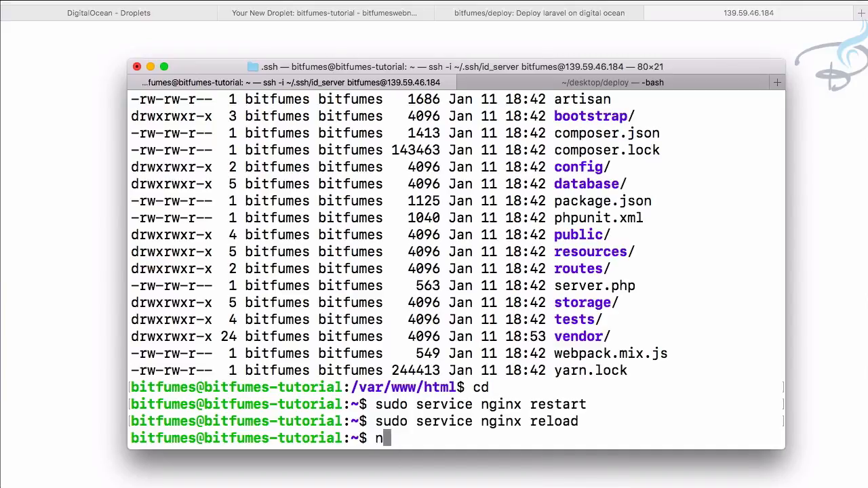
pyautogui.write('ginx -t')
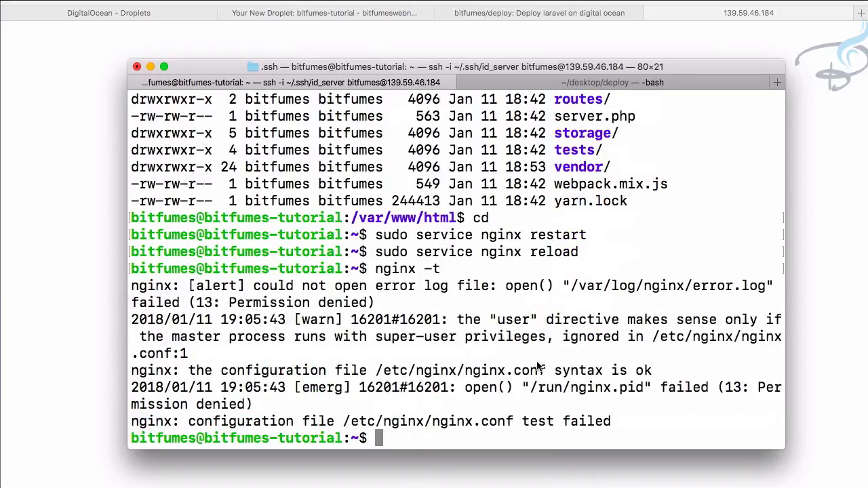
pyautogui.moveTo(568, 352)
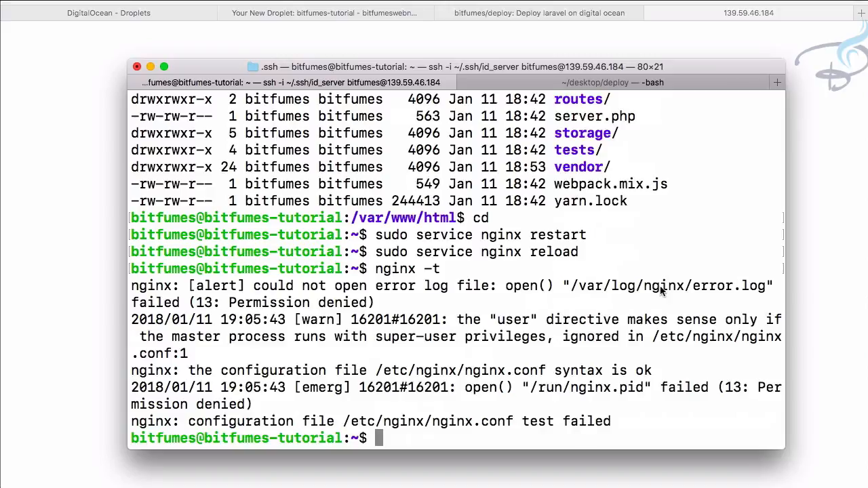
pyautogui.moveTo(671, 306)
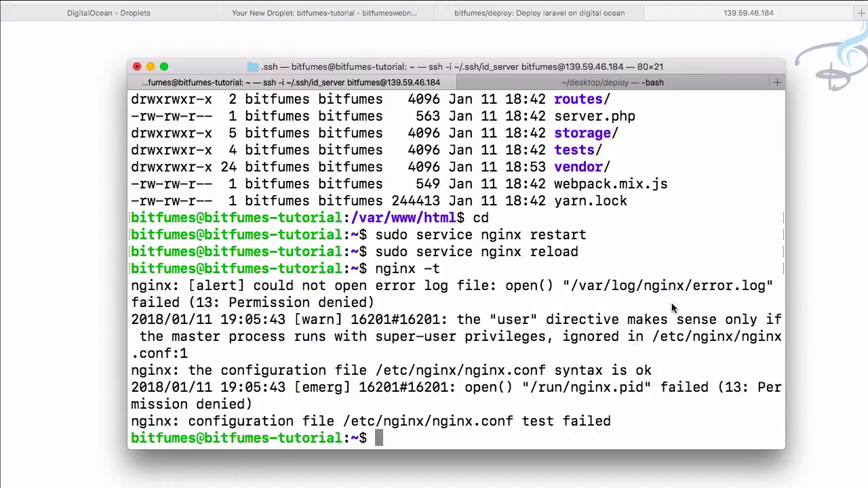
# Run sudo nginx -t and see the configuration syntax test pass.
pyautogui.write('sudo')
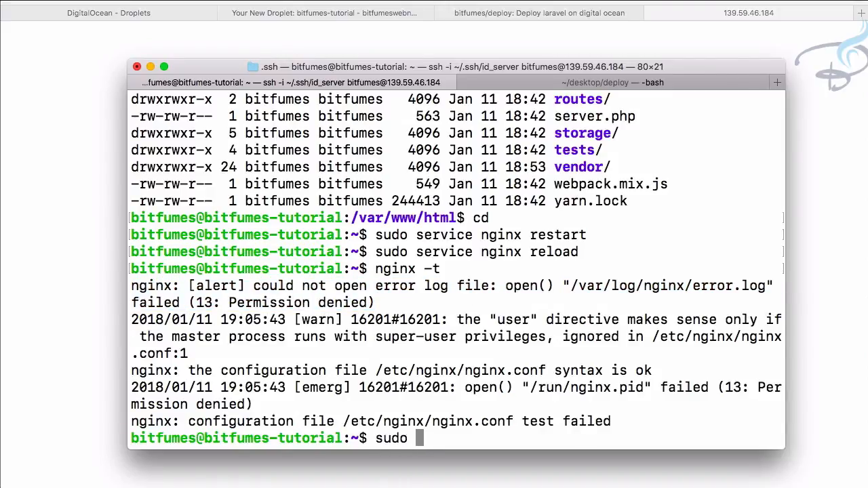
pyautogui.write('nginx')
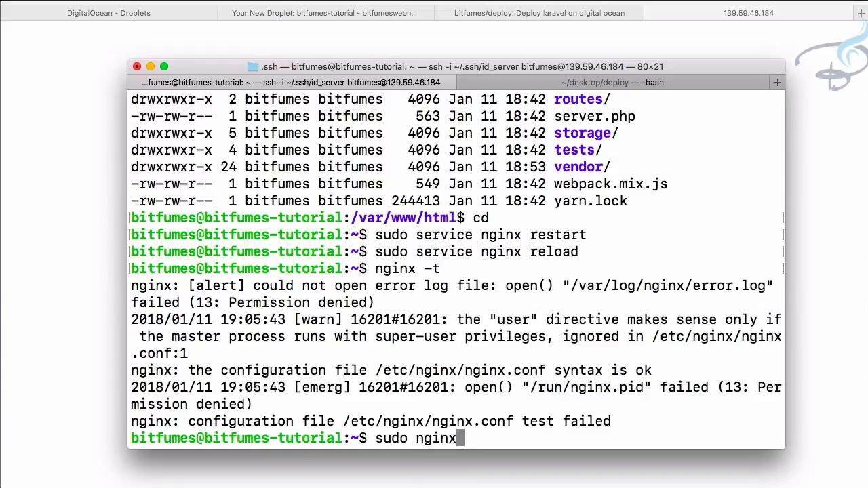
pyautogui.press('enter')
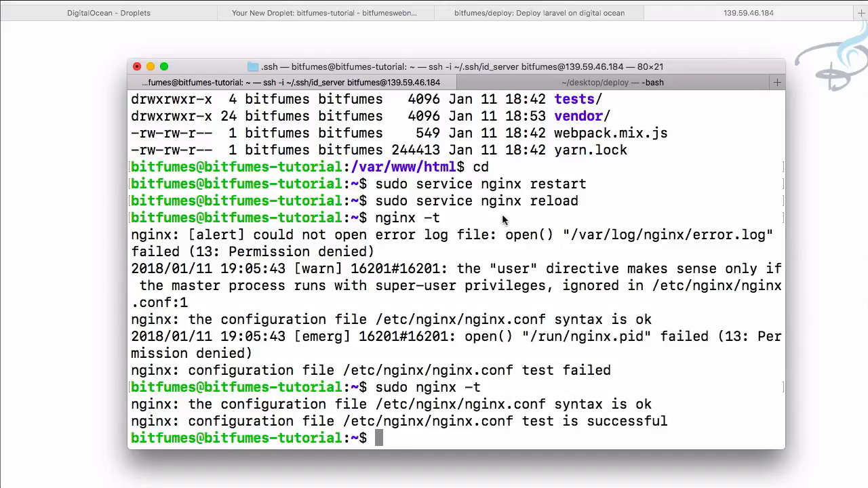
# Reopen /etc/nginx/sites-available/default in vim as root at the PHP location block.
pyautogui.write('sudo')
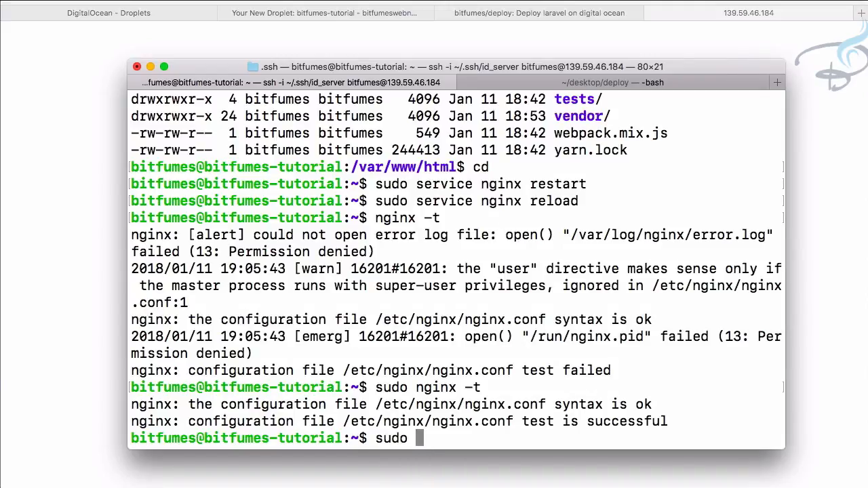
pyautogui.write('/etc/nginx/')
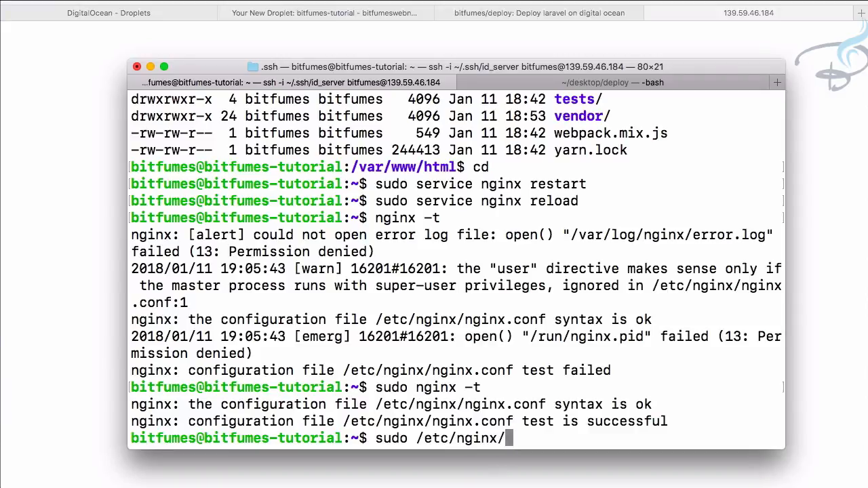
pyautogui.write('sites')
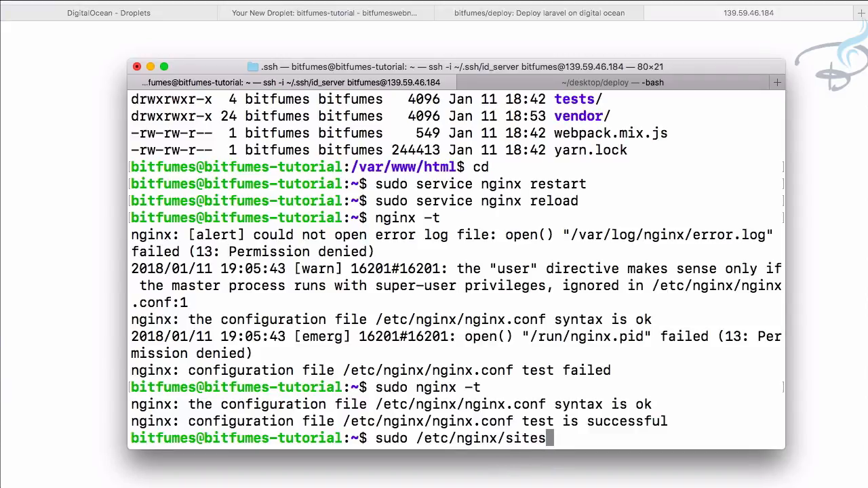
pyautogui.write('-availabl')
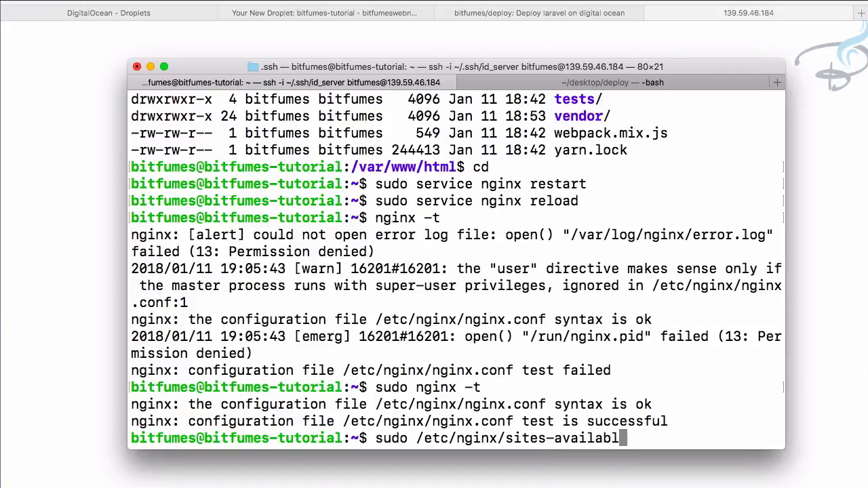
pyautogui.write('e/defalt')
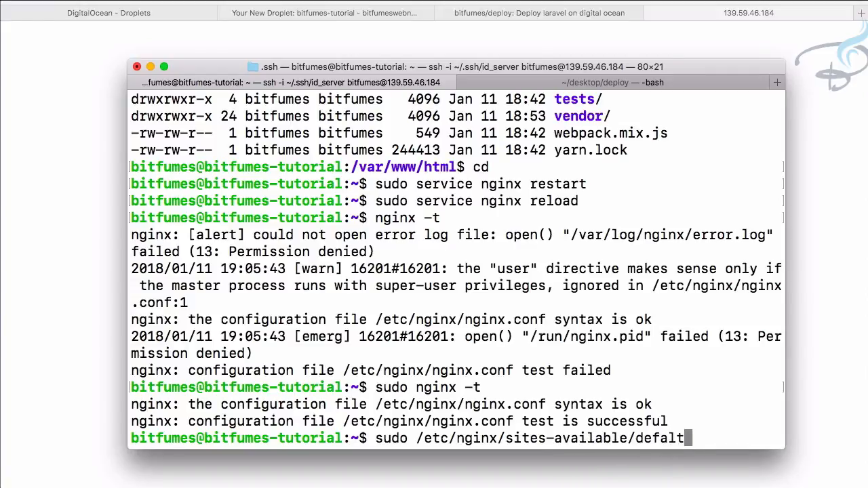
pyautogui.press('Backspace')
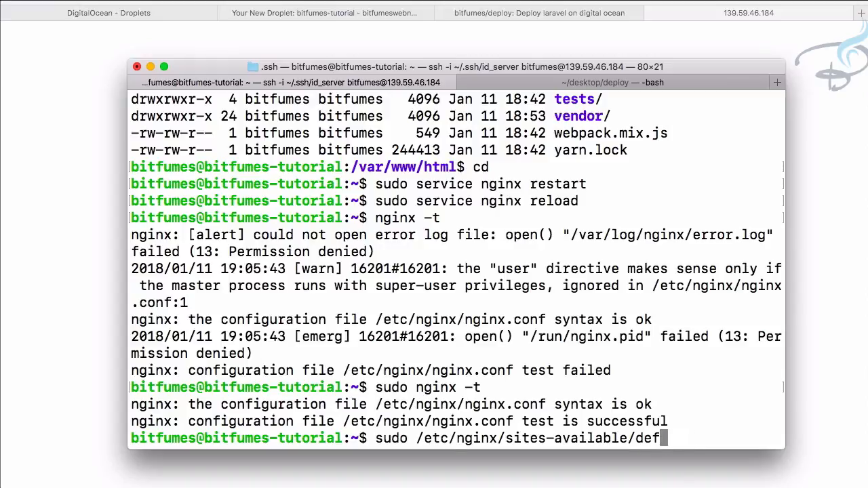
pyautogui.write('ault')
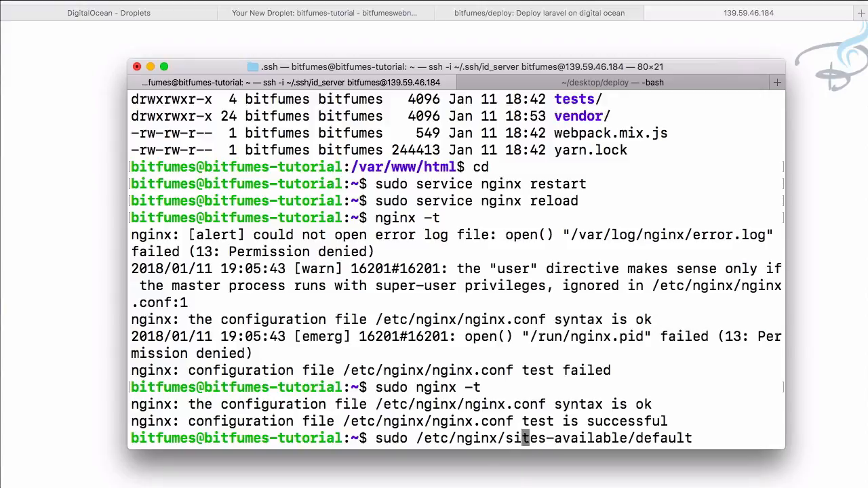
pyautogui.write('vi')
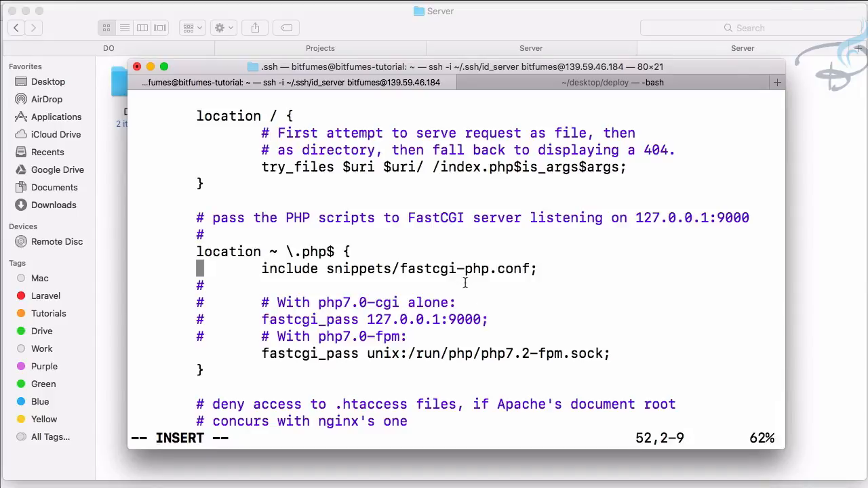
# Leave insert mode and :wq out of the unchanged default site file back to the shell.
pyautogui.press('Escape')
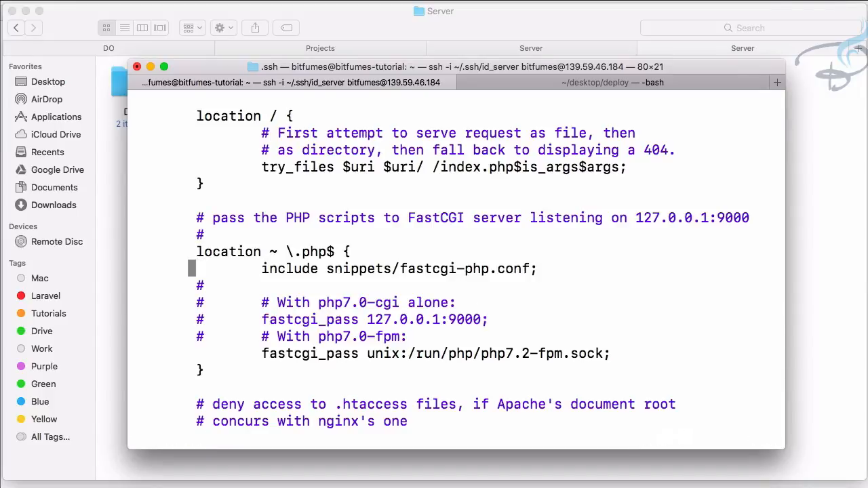
pyautogui.write(':wq')
pyautogui.write('s')
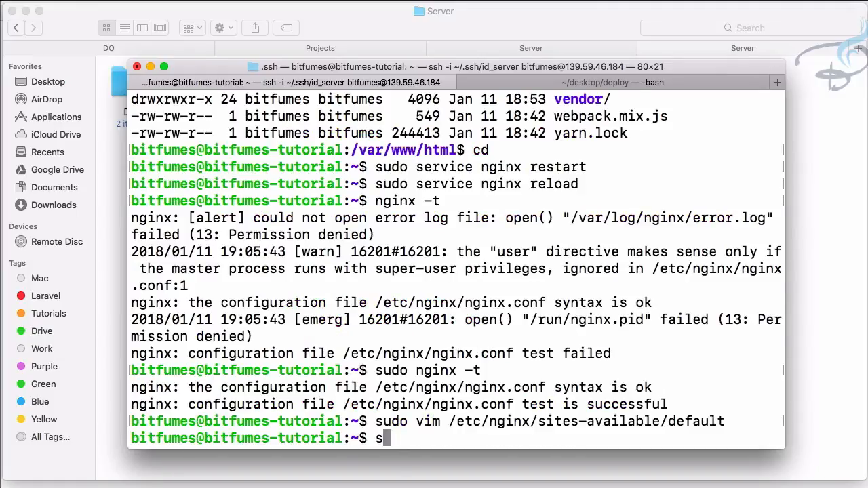
# Run 'sudo service nginx restart' so the droplet IP serves the Laravel app.
pyautogui.write('udo')
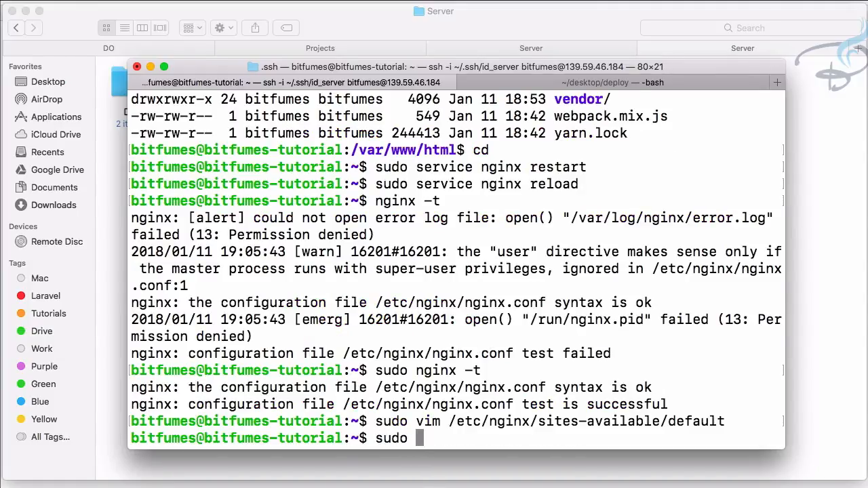
pyautogui.write('service')
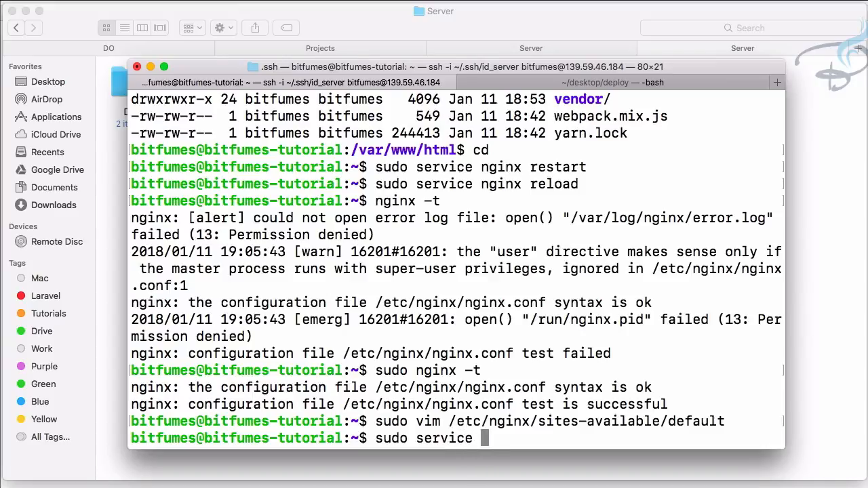
pyautogui.write('ngii')
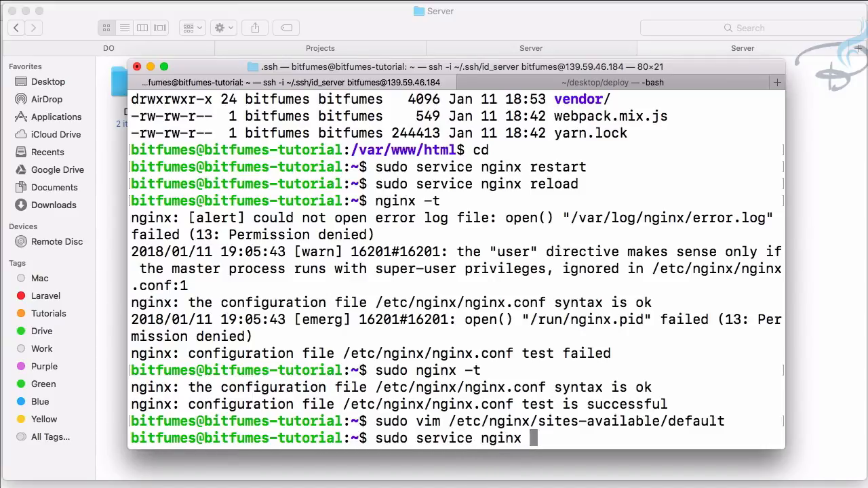
pyautogui.write('resta')
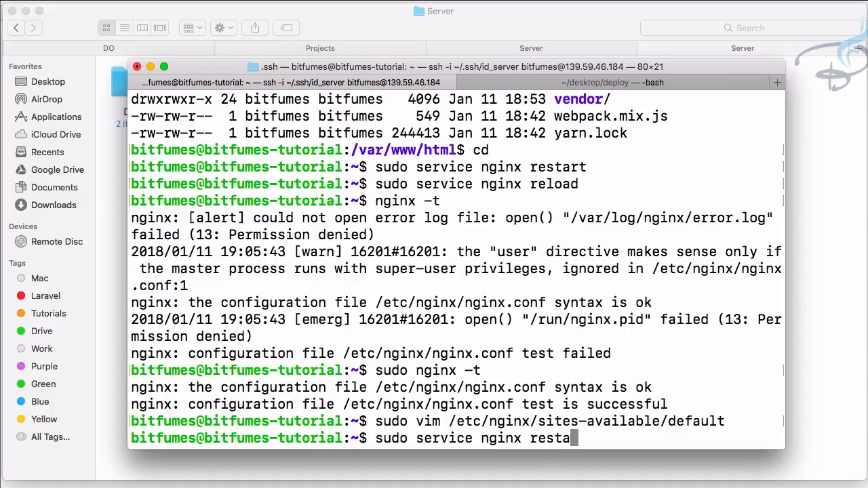
pyautogui.write('rt')
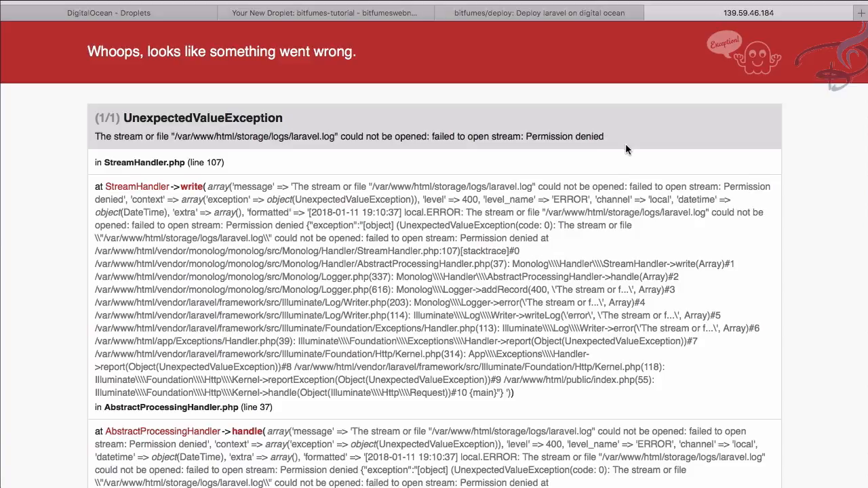
pyautogui.moveTo(611, 239)
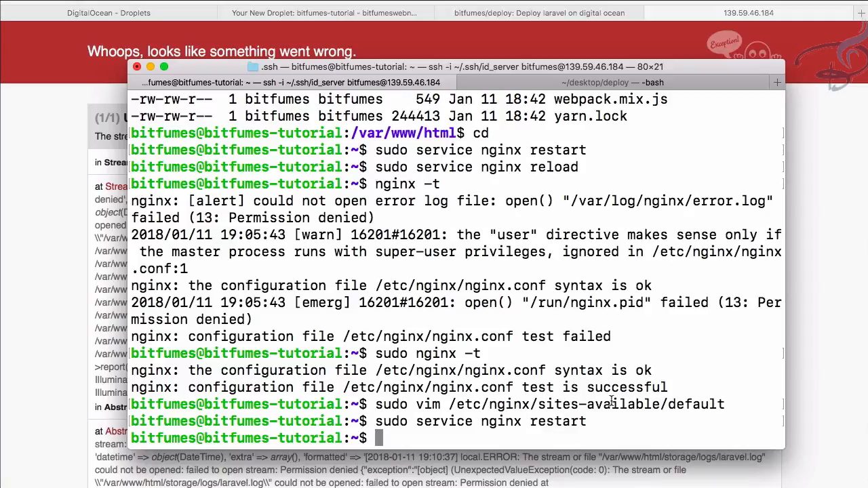
# Attempt 'sudo chmod -R 777 storage' from the home folder, which fails.
pyautogui.write('sudo c')
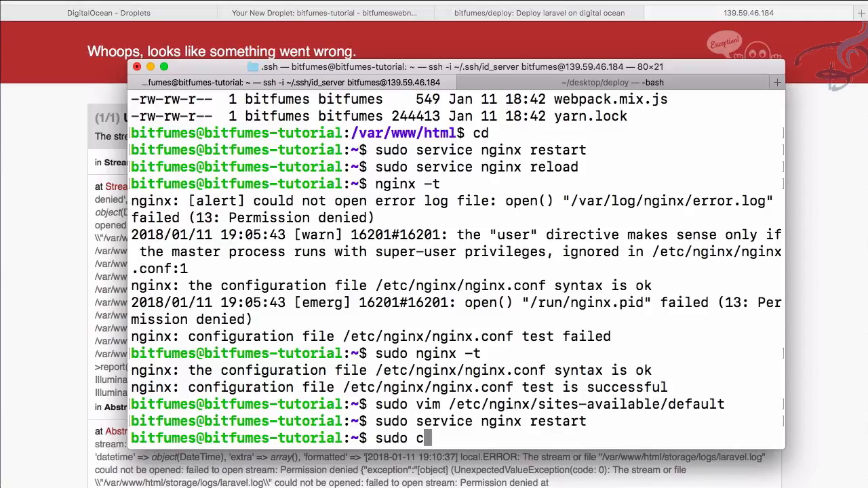
pyautogui.write('hmod')
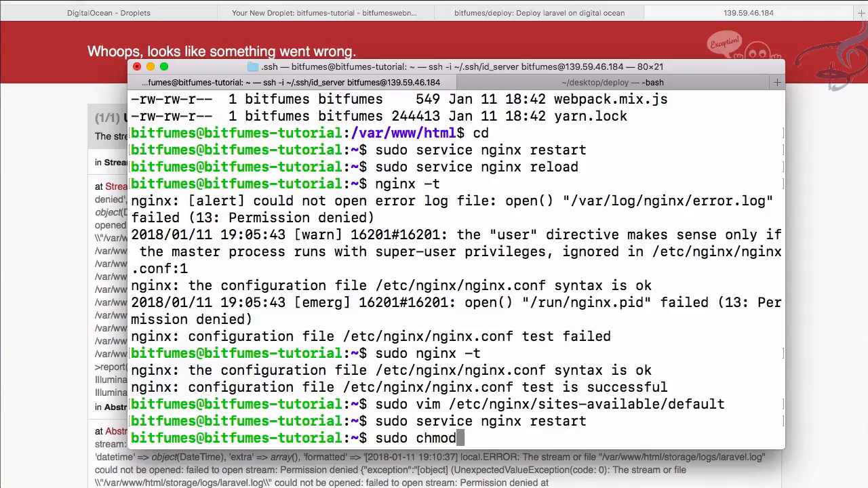
pyautogui.write('-')
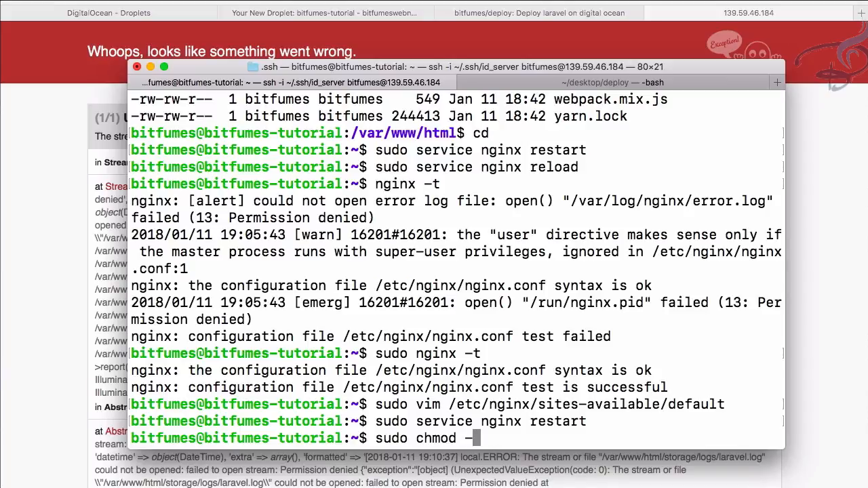
pyautogui.write('R 777')
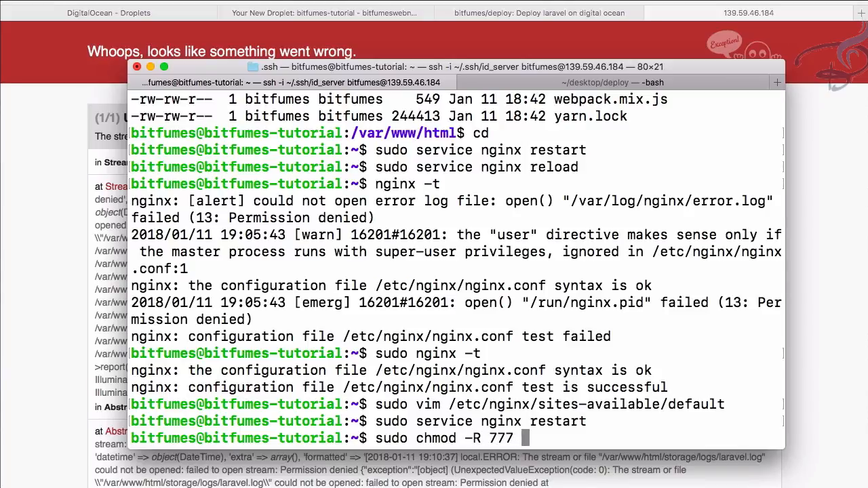
pyautogui.write('storage')
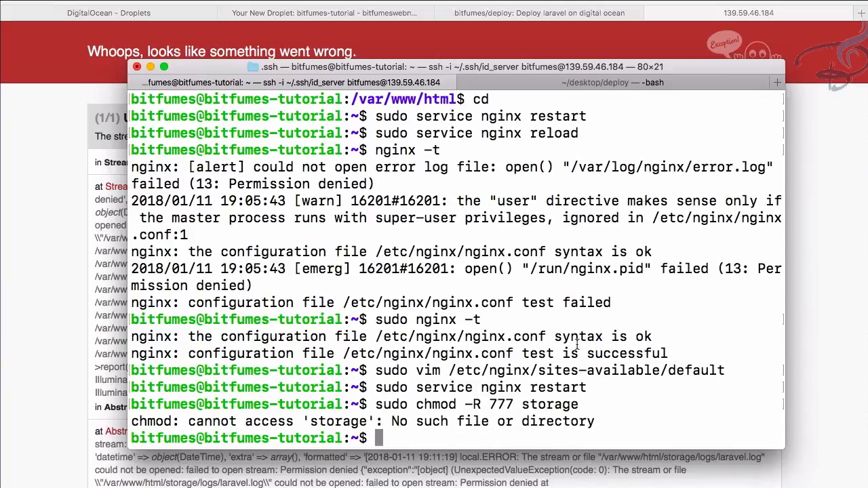
# Change to /var/www/html and retype 'sudo chmod -R 777 storage' there.
pyautogui.write('cd /var/www/html')
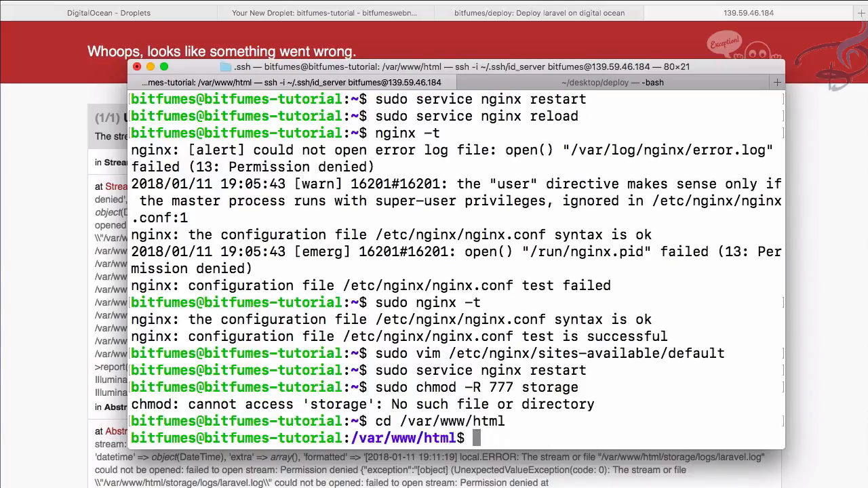
pyautogui.write('sudo chmod -R 777 storage')
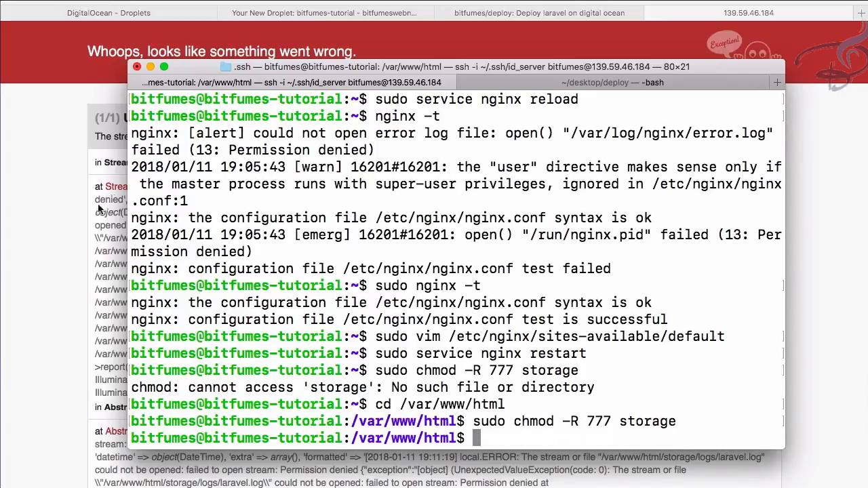
pyautogui.click(749, 12)
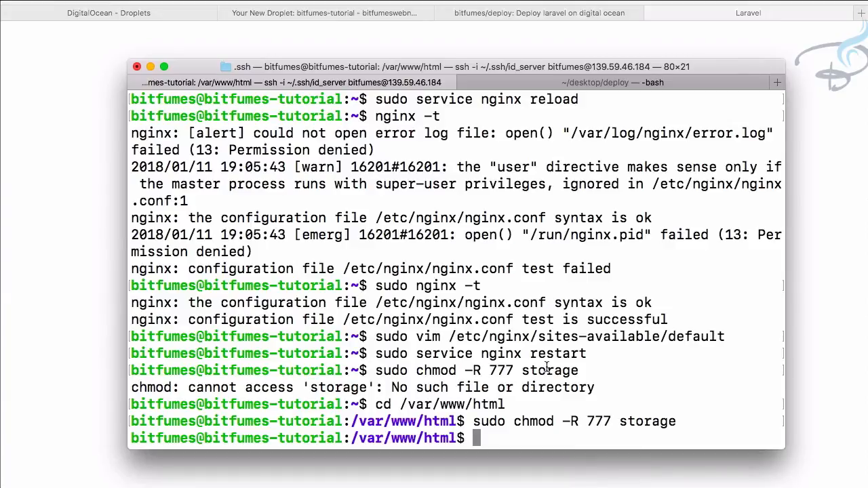
# Apply 777 permissions to storage, confirm Laravel loads, and enter 'git pull'.
pyautogui.write('git pull')
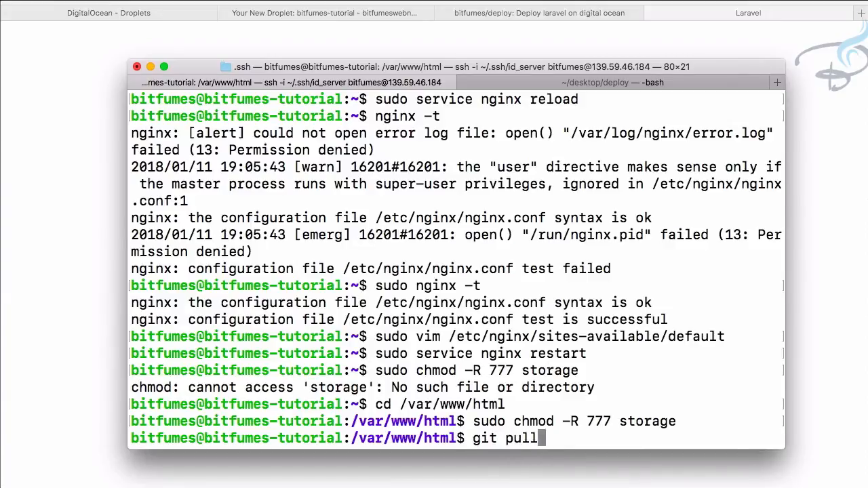